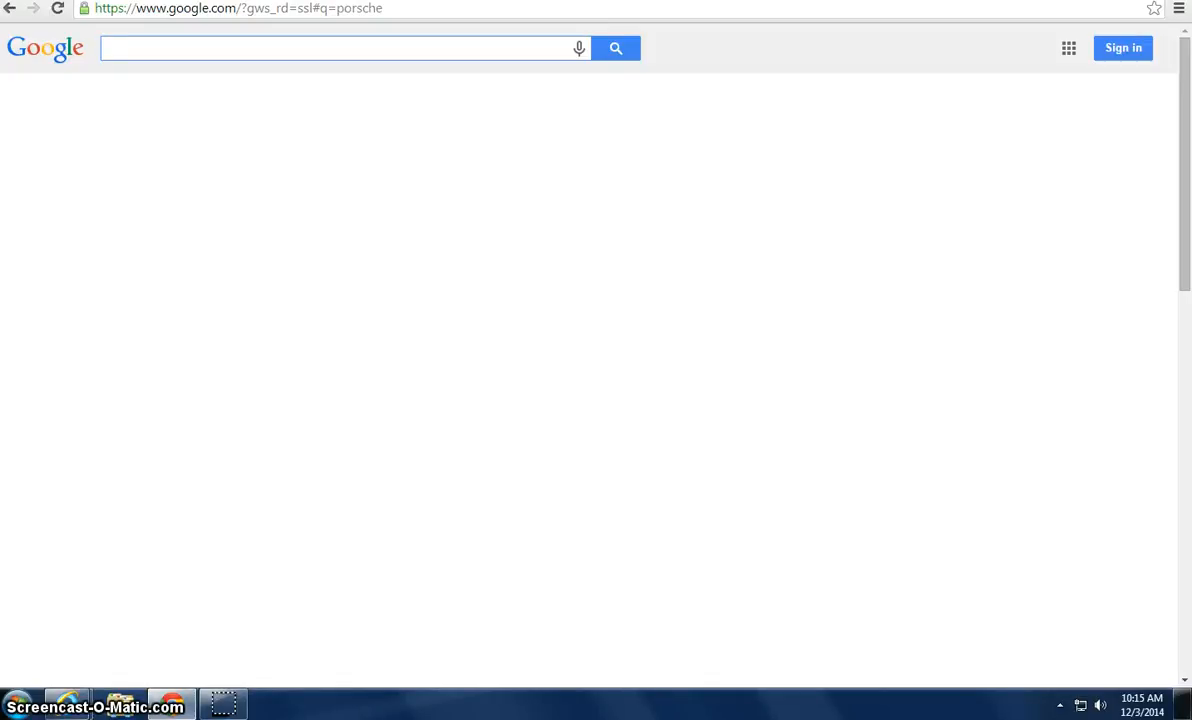
# Step: Search Google for 'porsche' to list the official Porsche sites and info panel
pyautogui.click(340, 48)
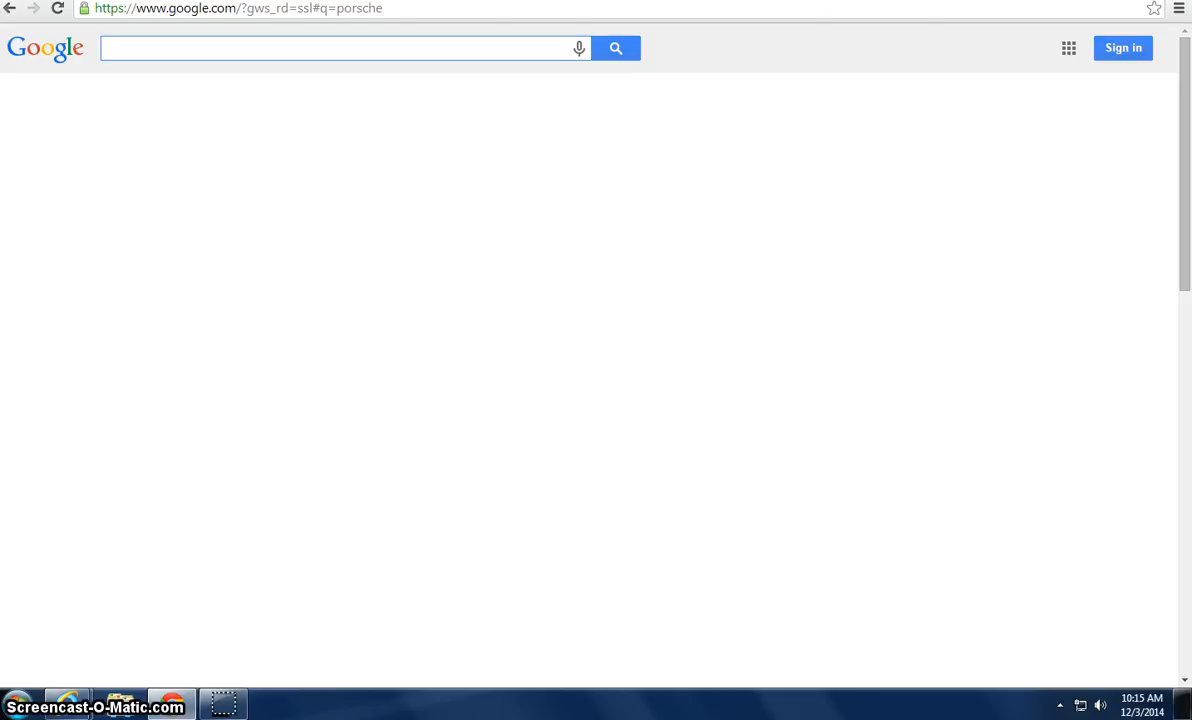
pyautogui.write('poe')
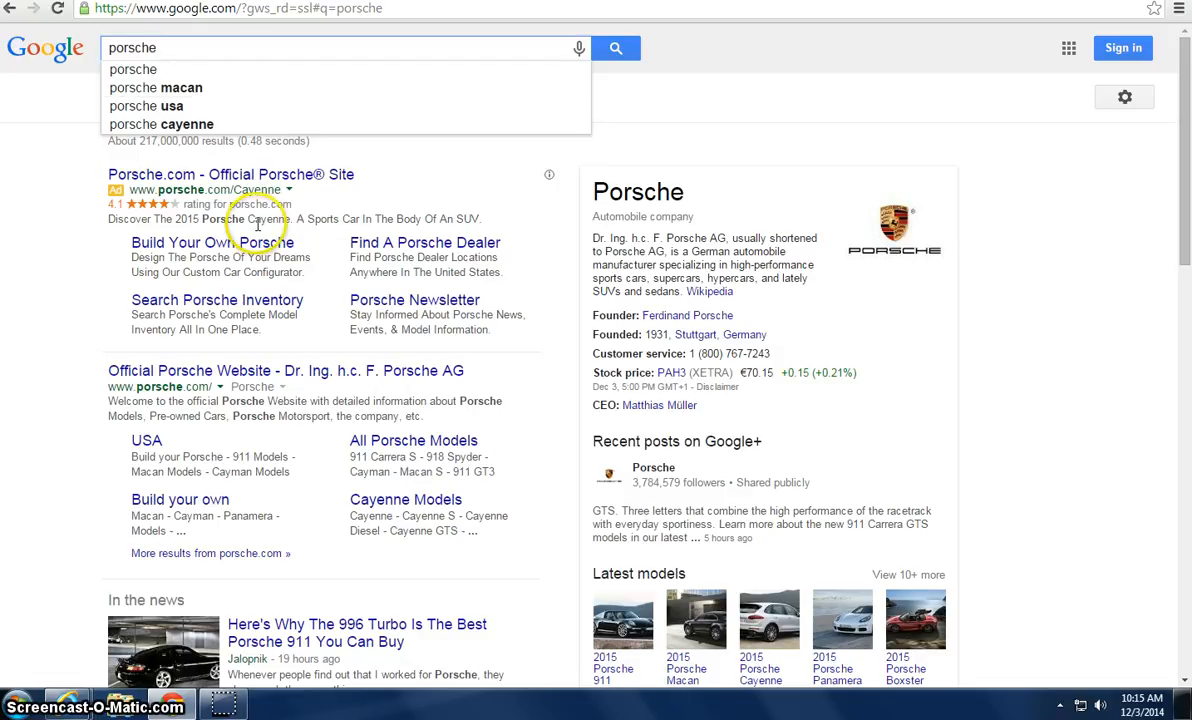
pyautogui.moveTo(65, 150)
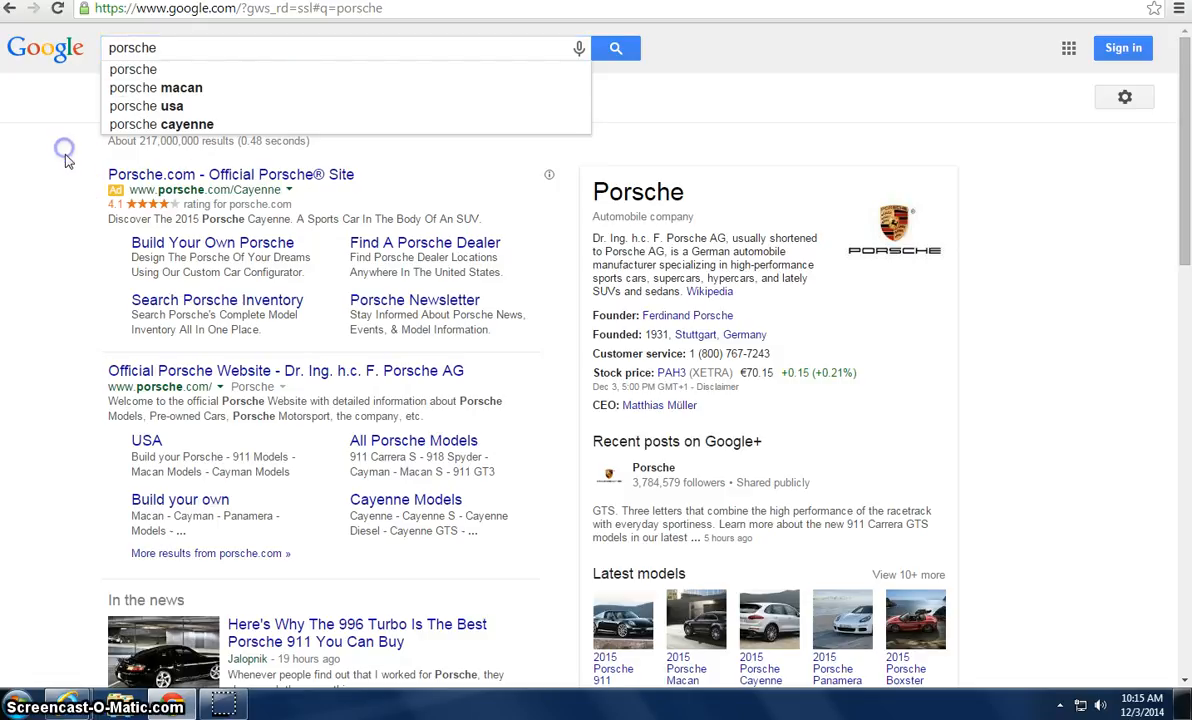
pyautogui.moveTo(125, 160)
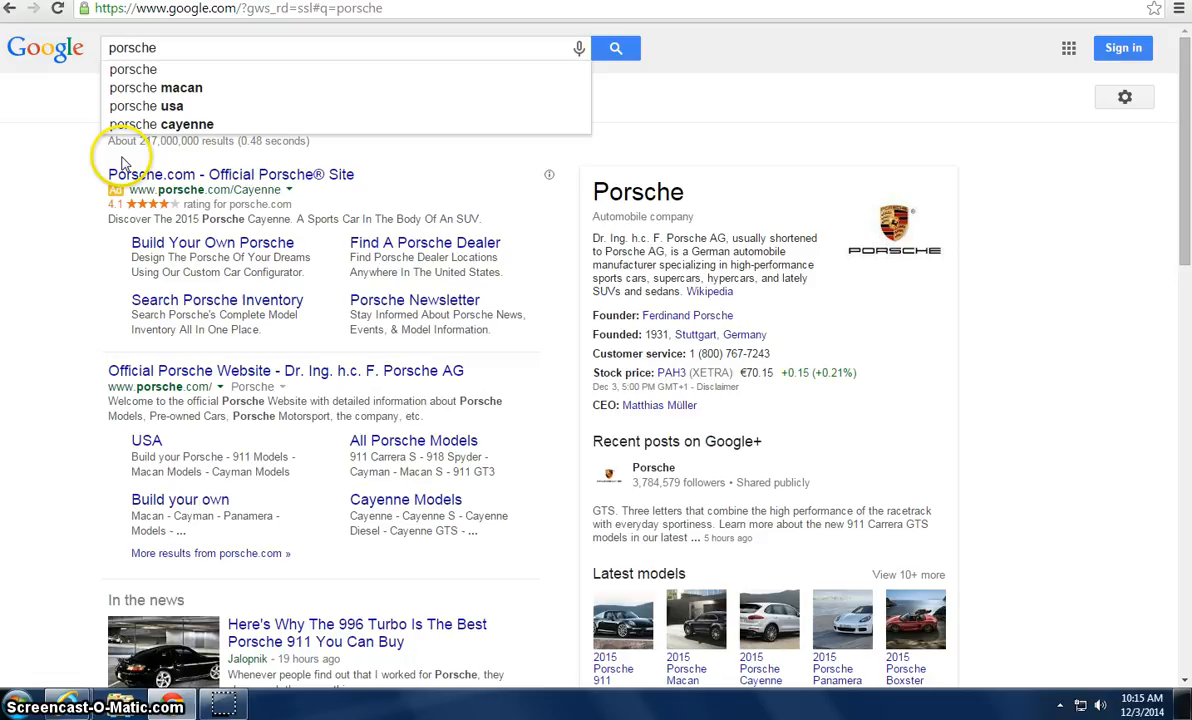
pyautogui.moveTo(165, 88)
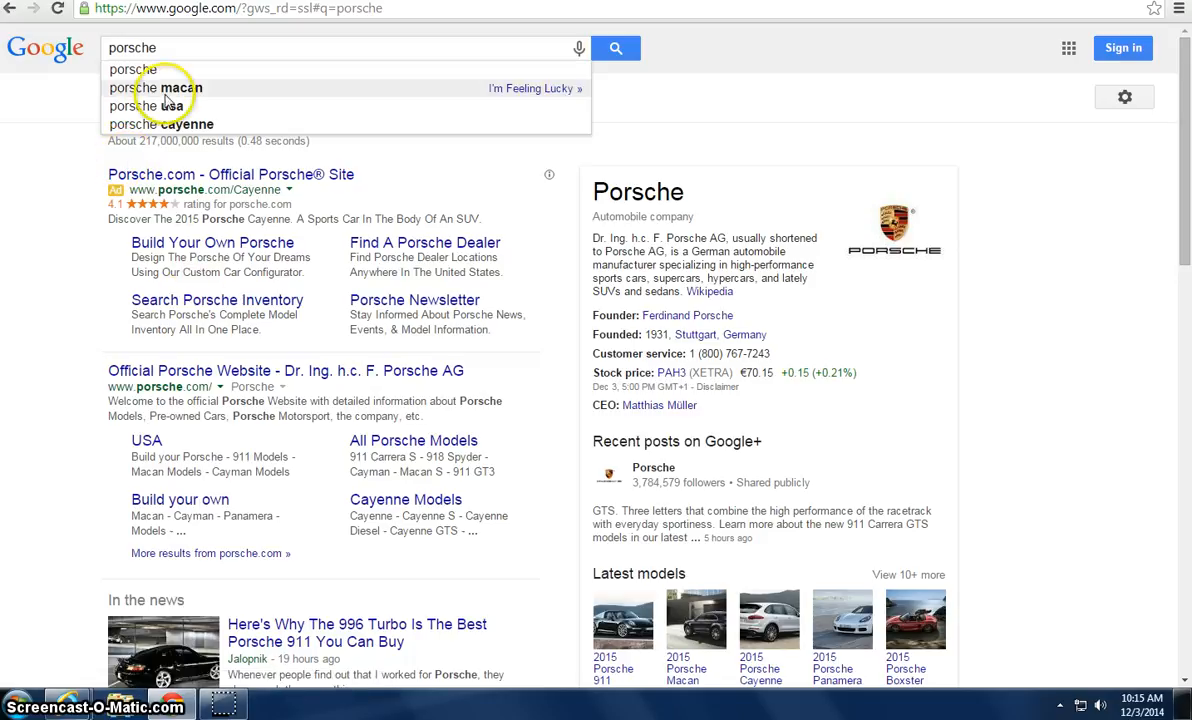
pyautogui.moveTo(43, 160)
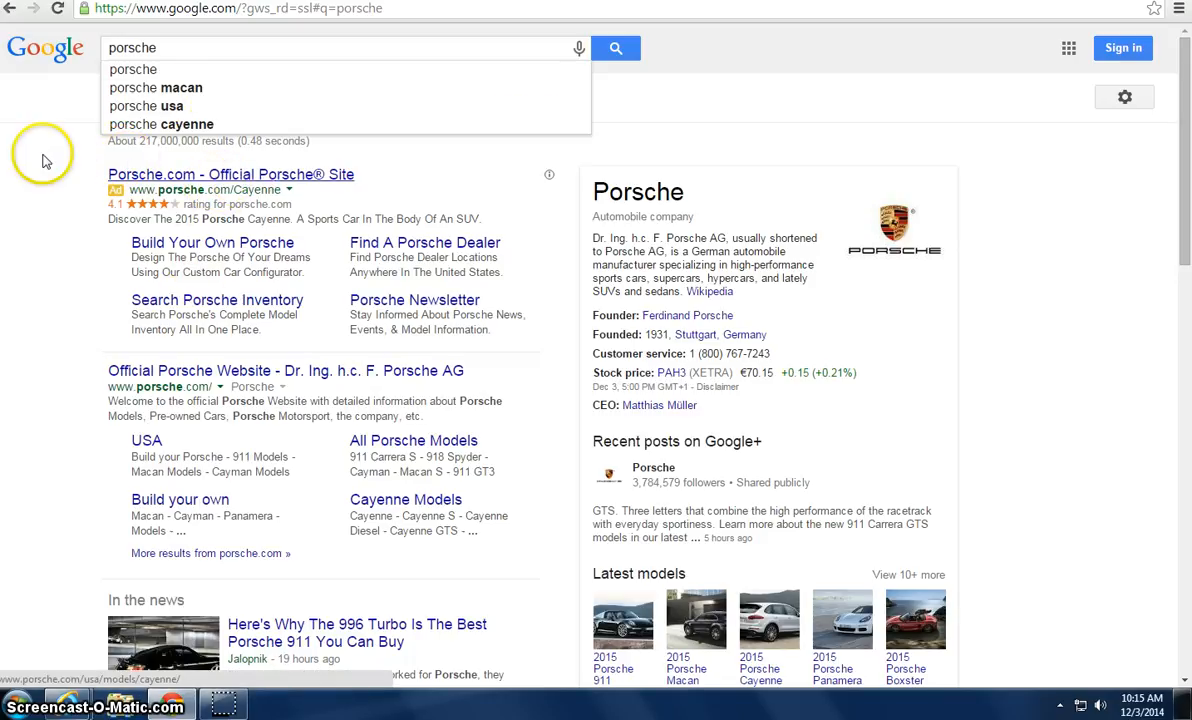
pyautogui.moveTo(320, 343)
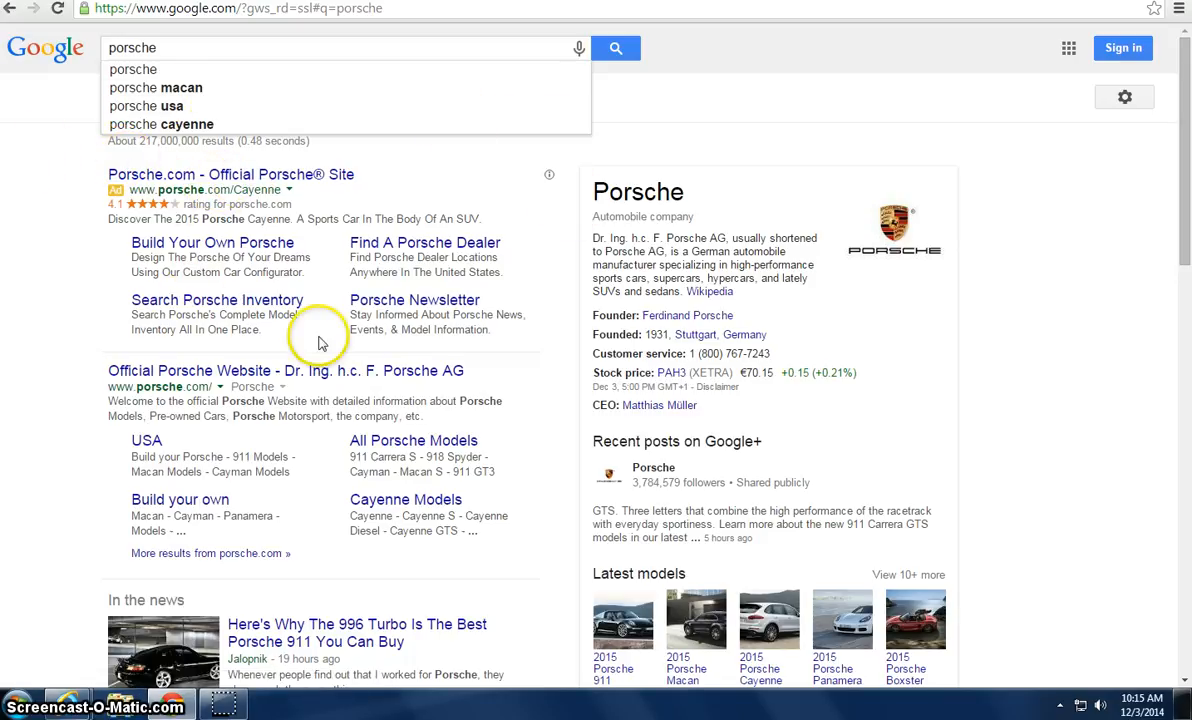
pyautogui.moveTo(558, 260)
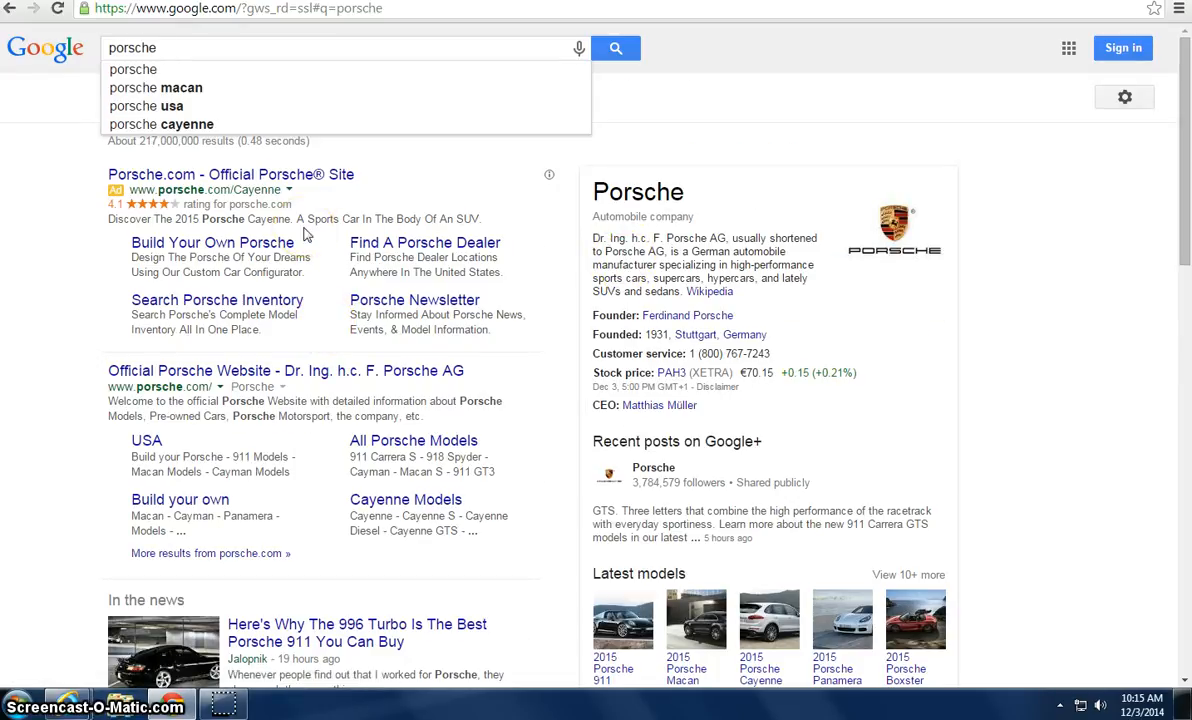
pyautogui.moveTo(155, 69)
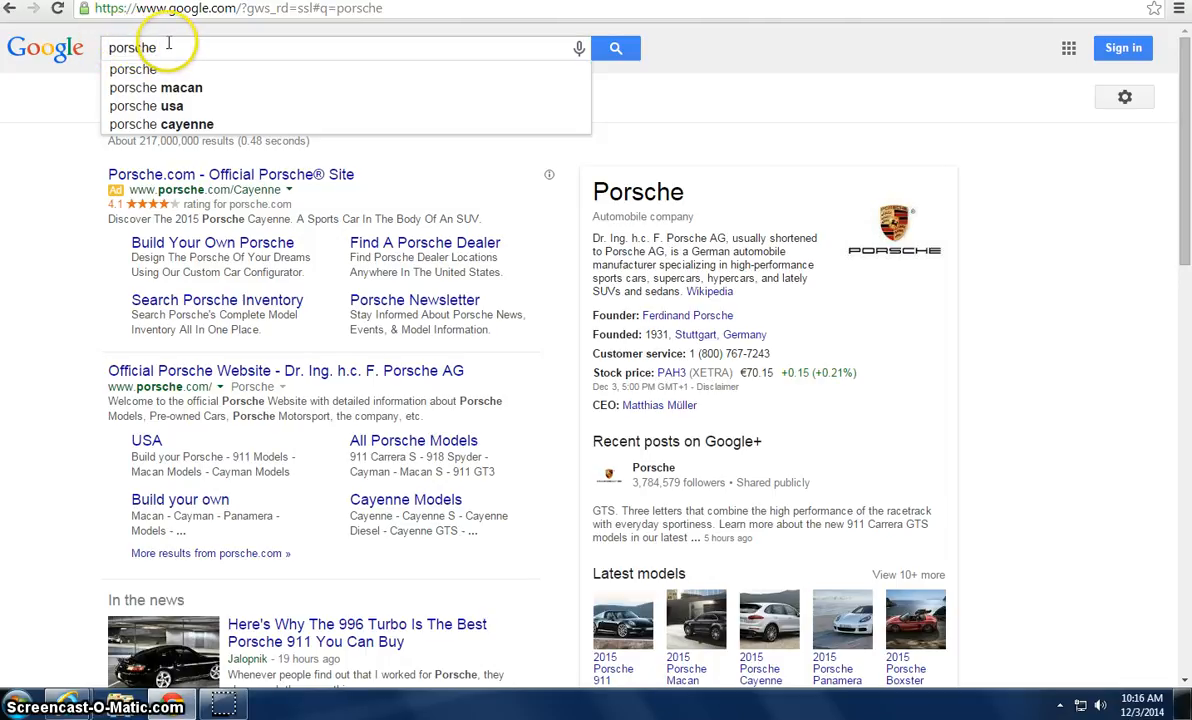
pyautogui.moveTo(137, 191)
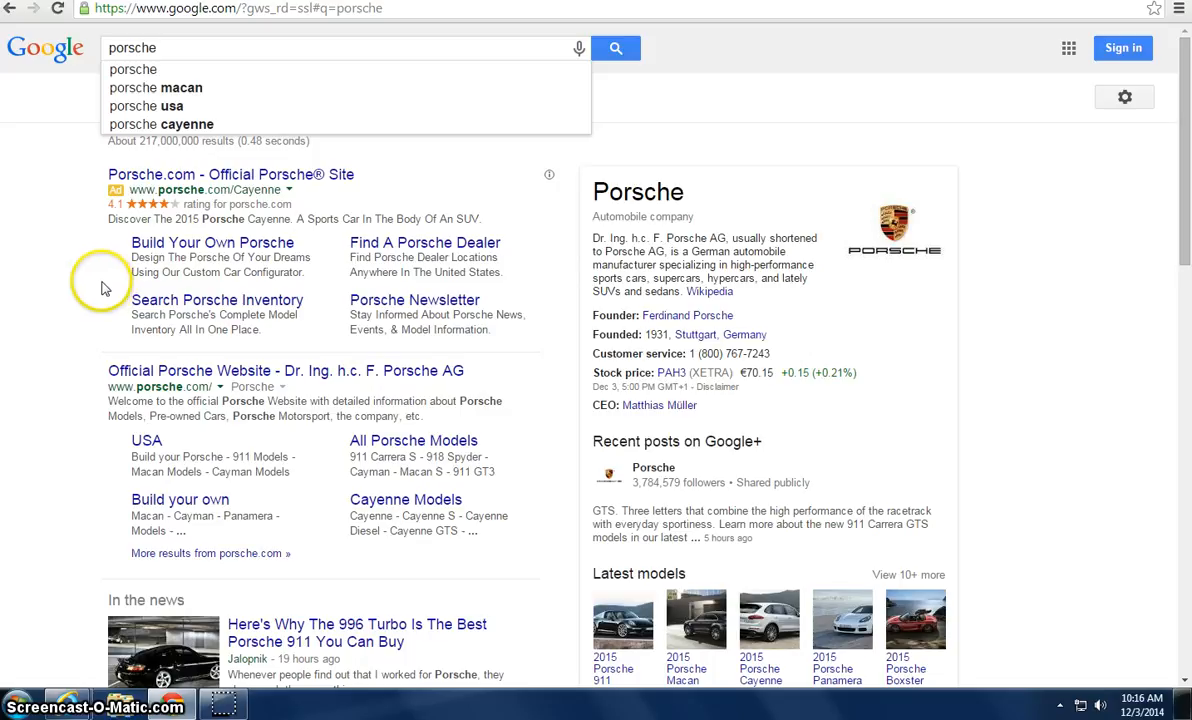
pyautogui.moveTo(490, 441)
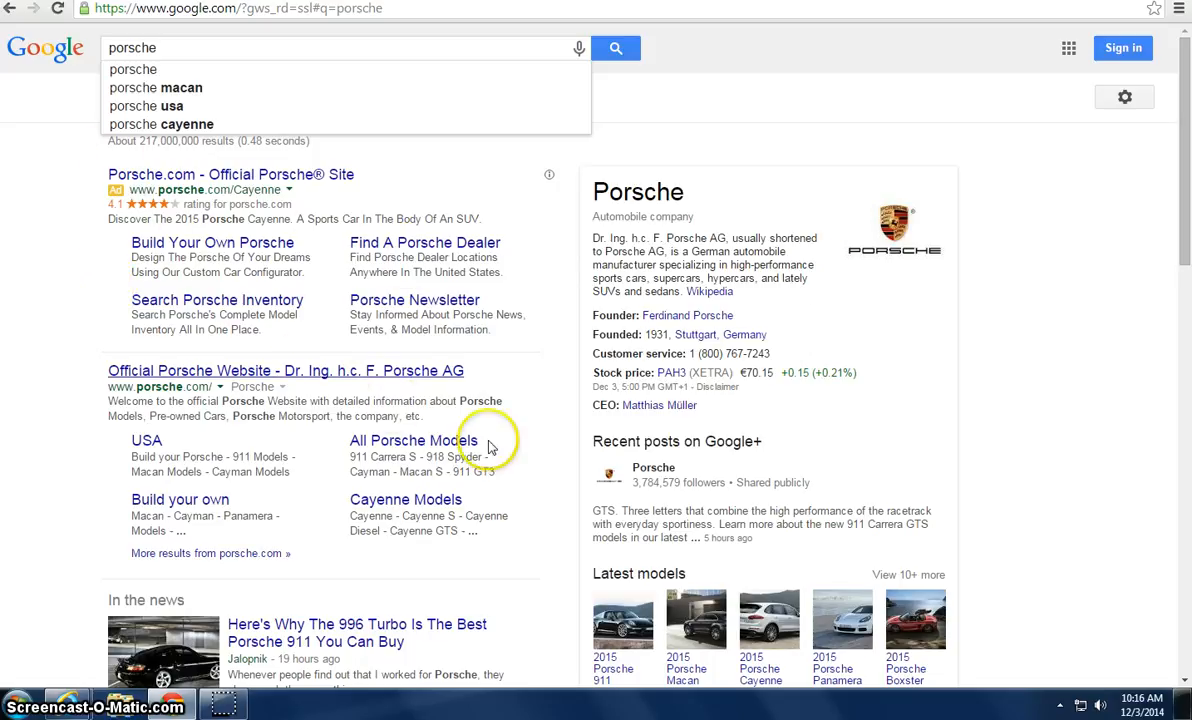
pyautogui.moveTo(891, 401)
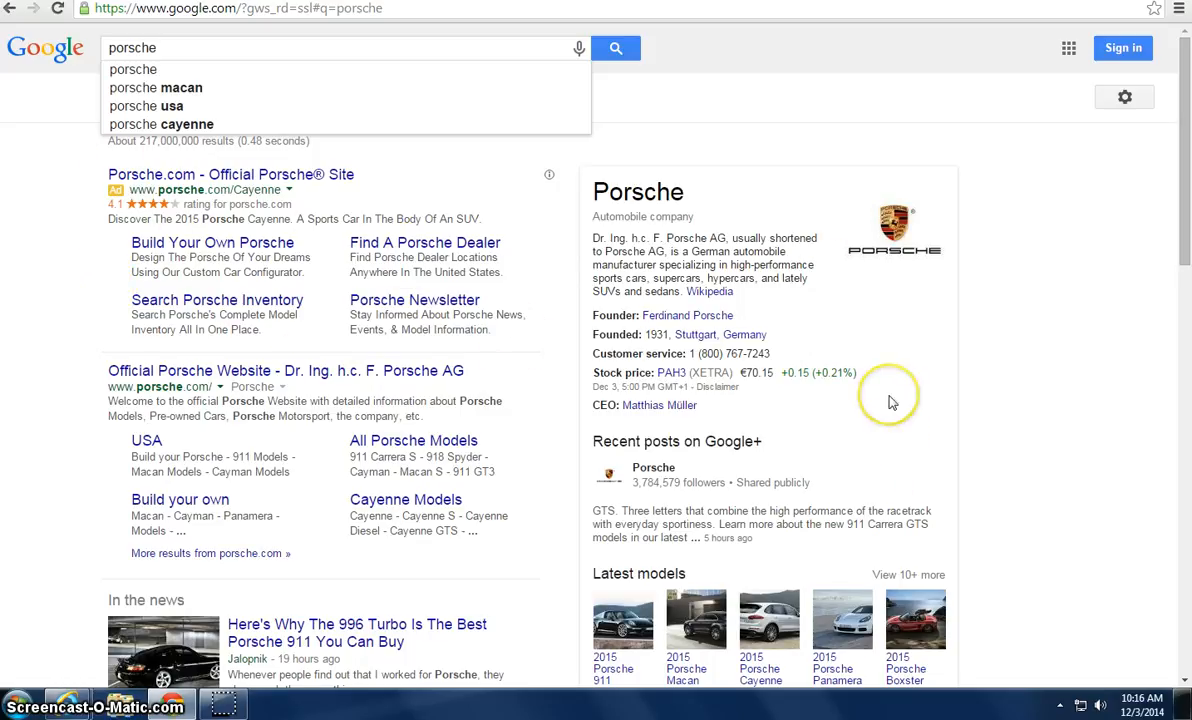
pyautogui.scroll(-3)
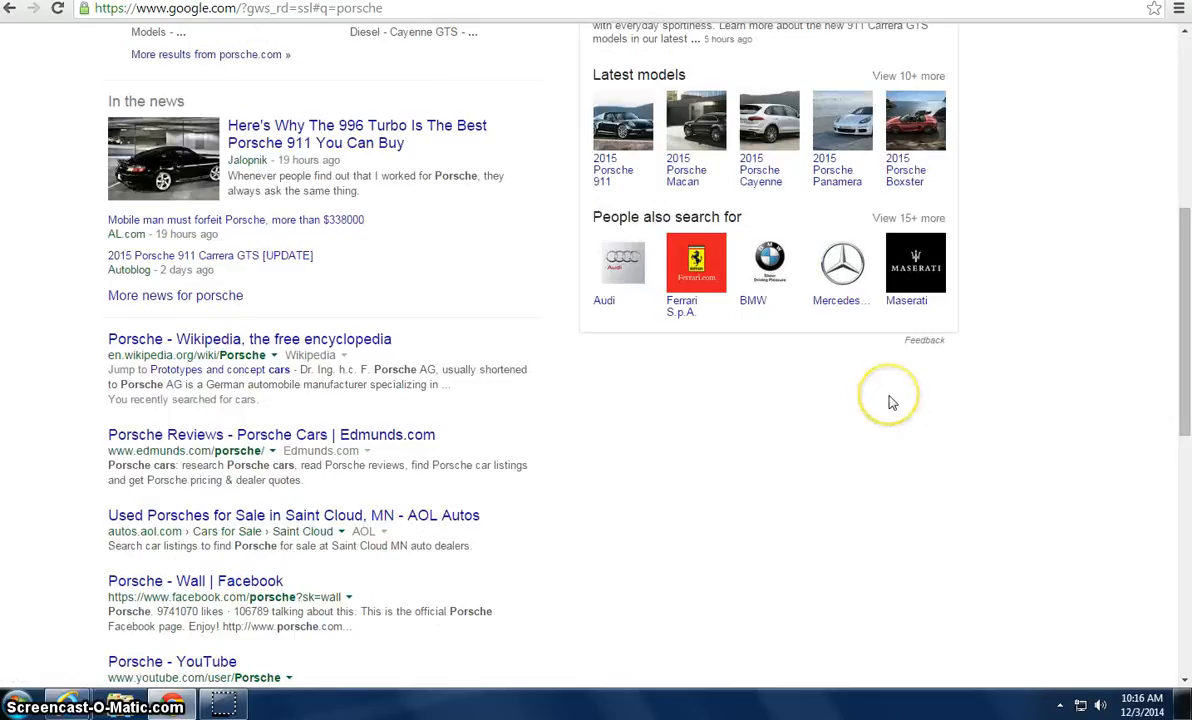
pyautogui.scroll(-3)
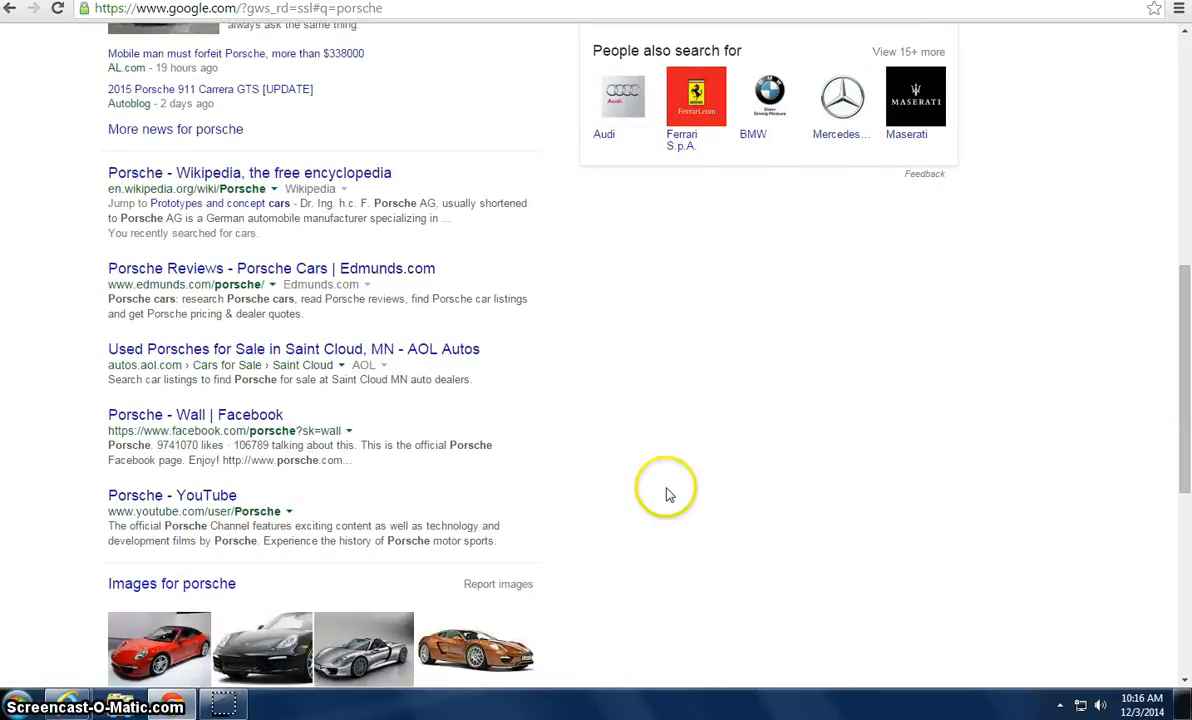
pyautogui.moveTo(668, 672)
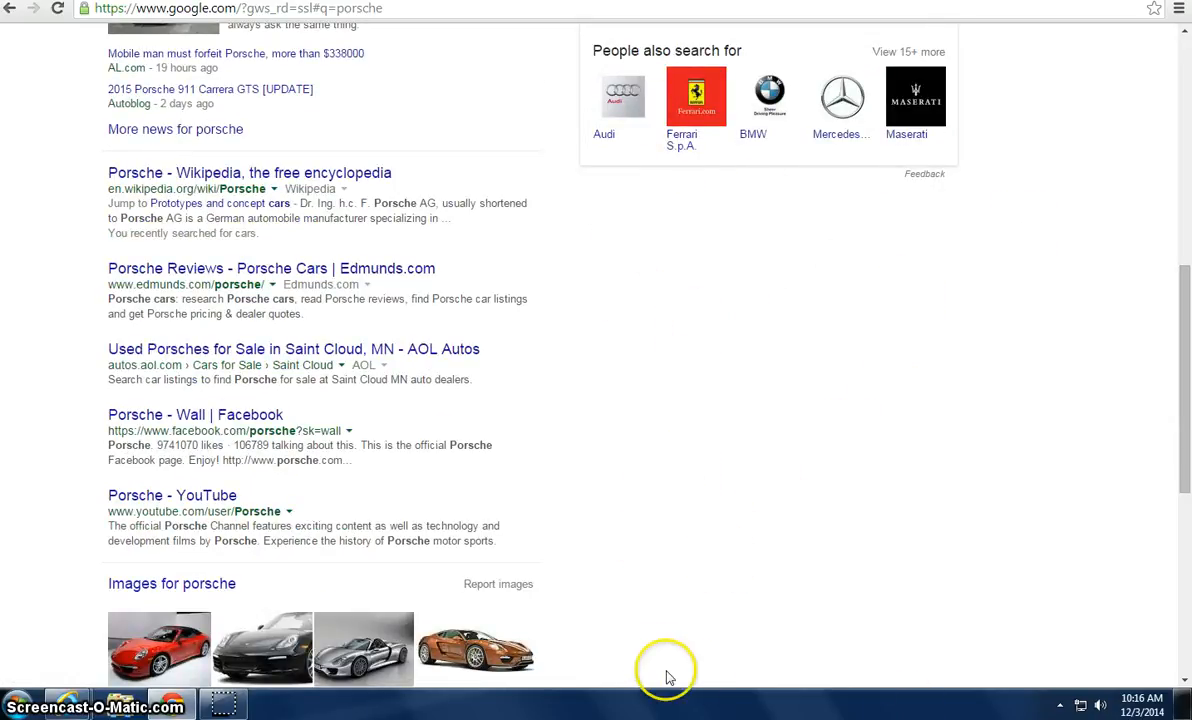
pyautogui.scroll(3)
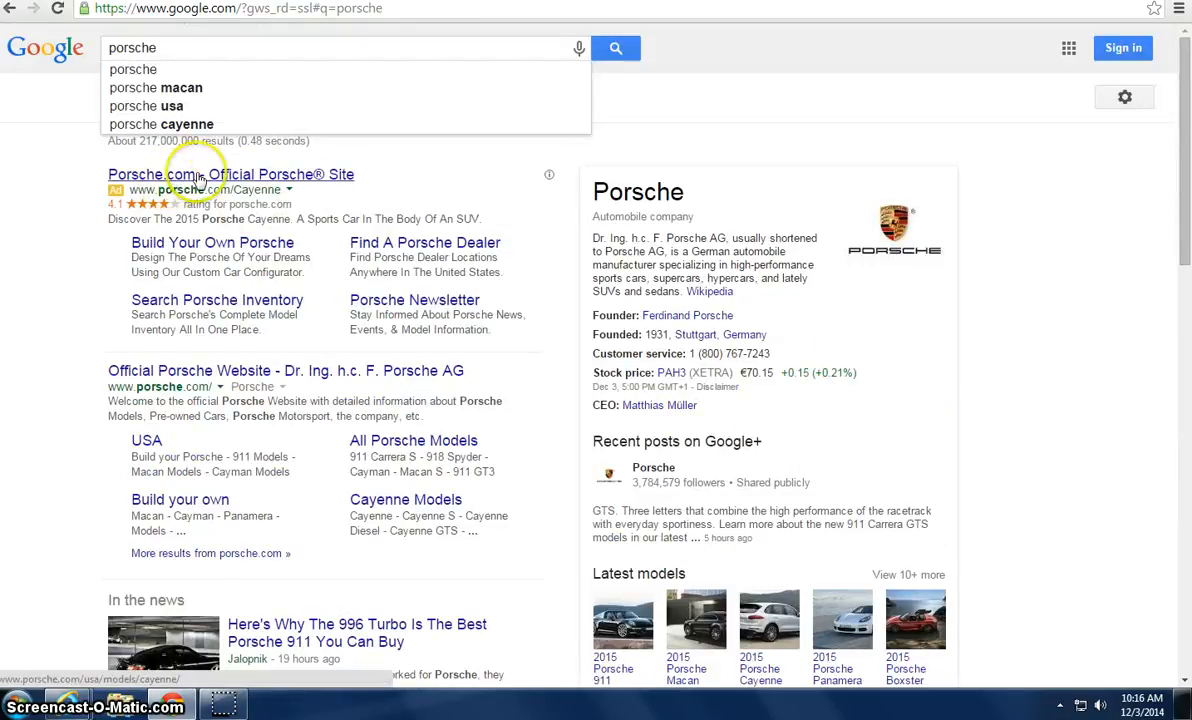
pyautogui.moveTo(195, 189)
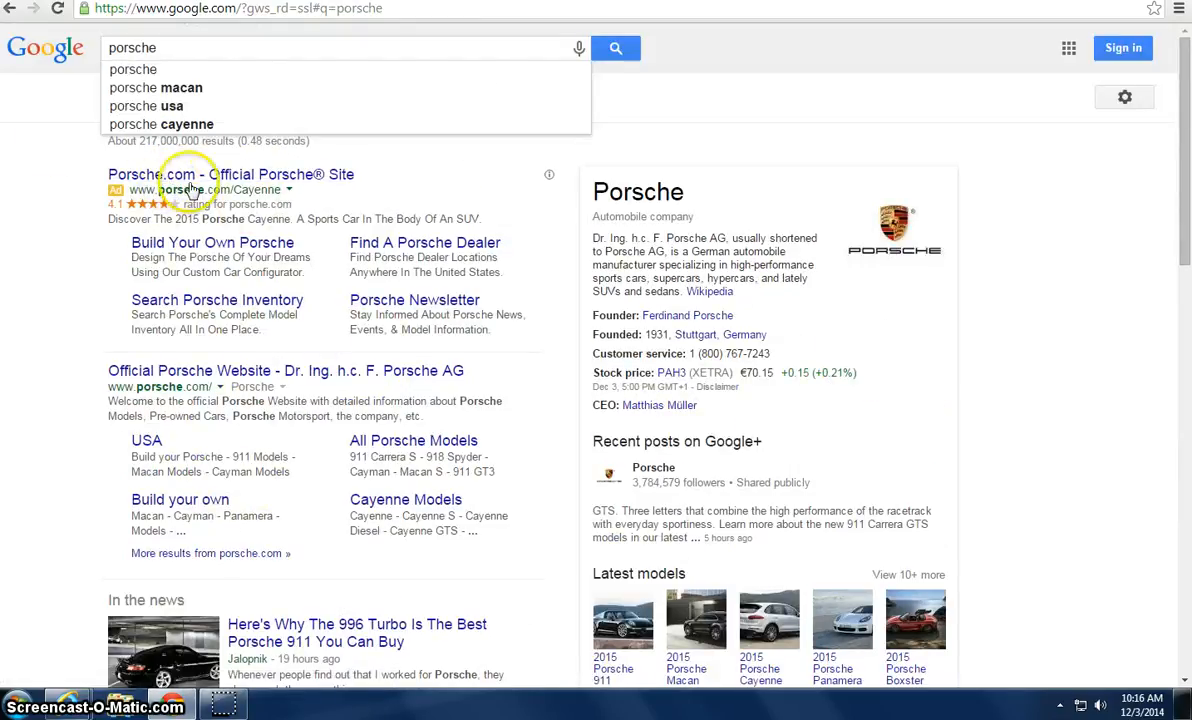
pyautogui.moveTo(79, 250)
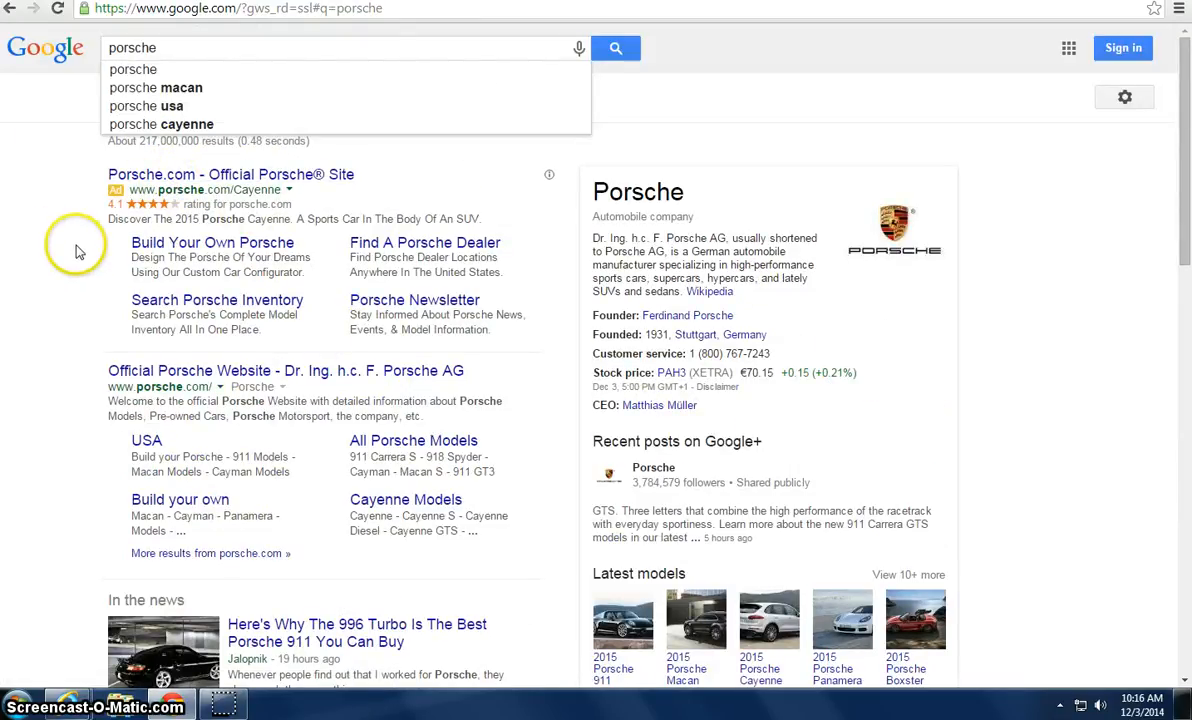
pyautogui.moveTo(180, 48)
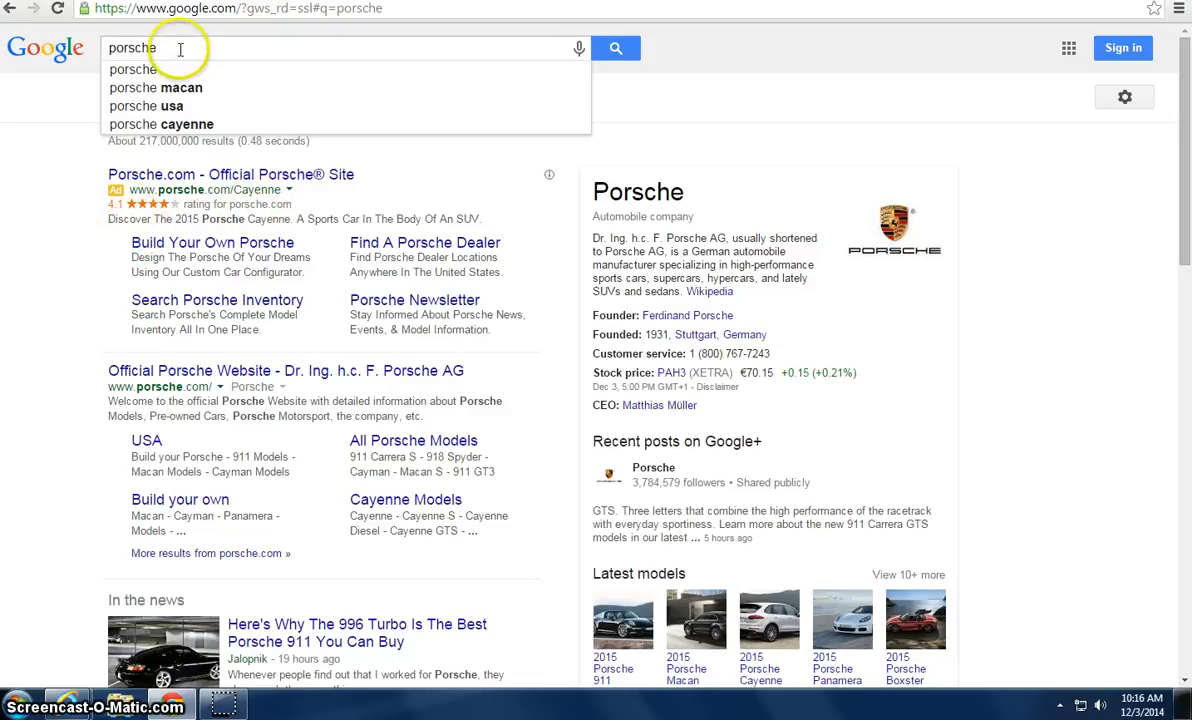
# Step: Replace the porsche query with a search for 'hemker zoo'
pyautogui.tripleClick(130, 48)
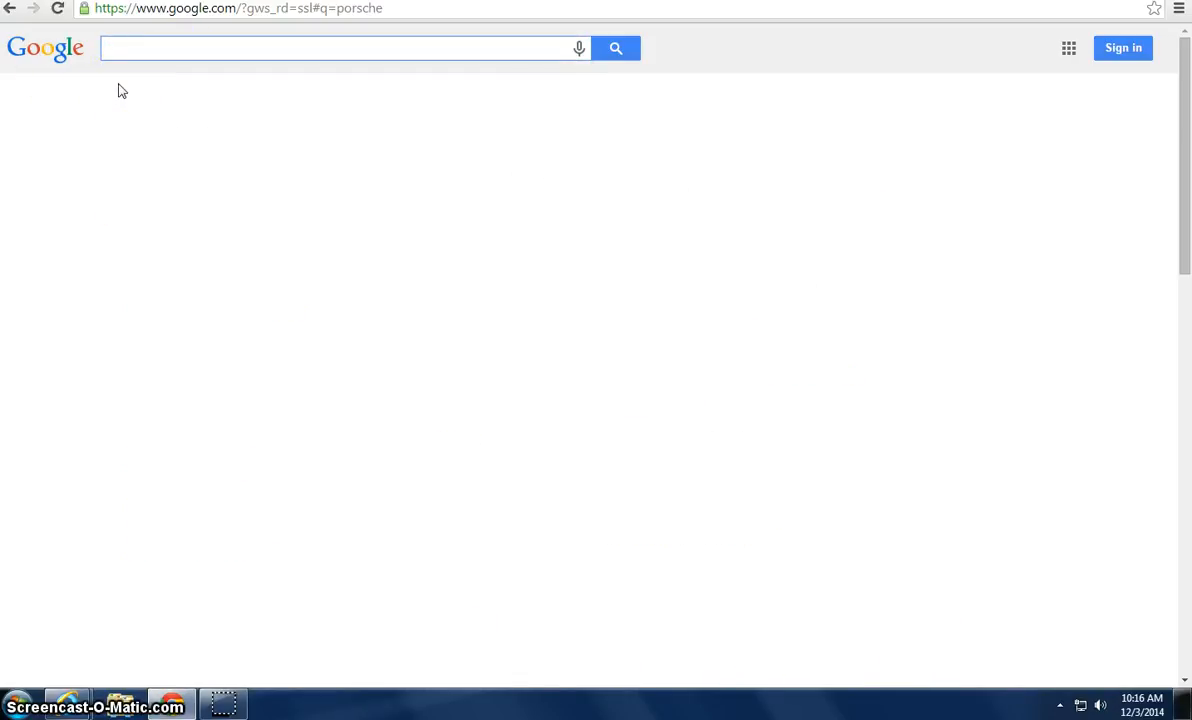
pyautogui.write('hemker zo')
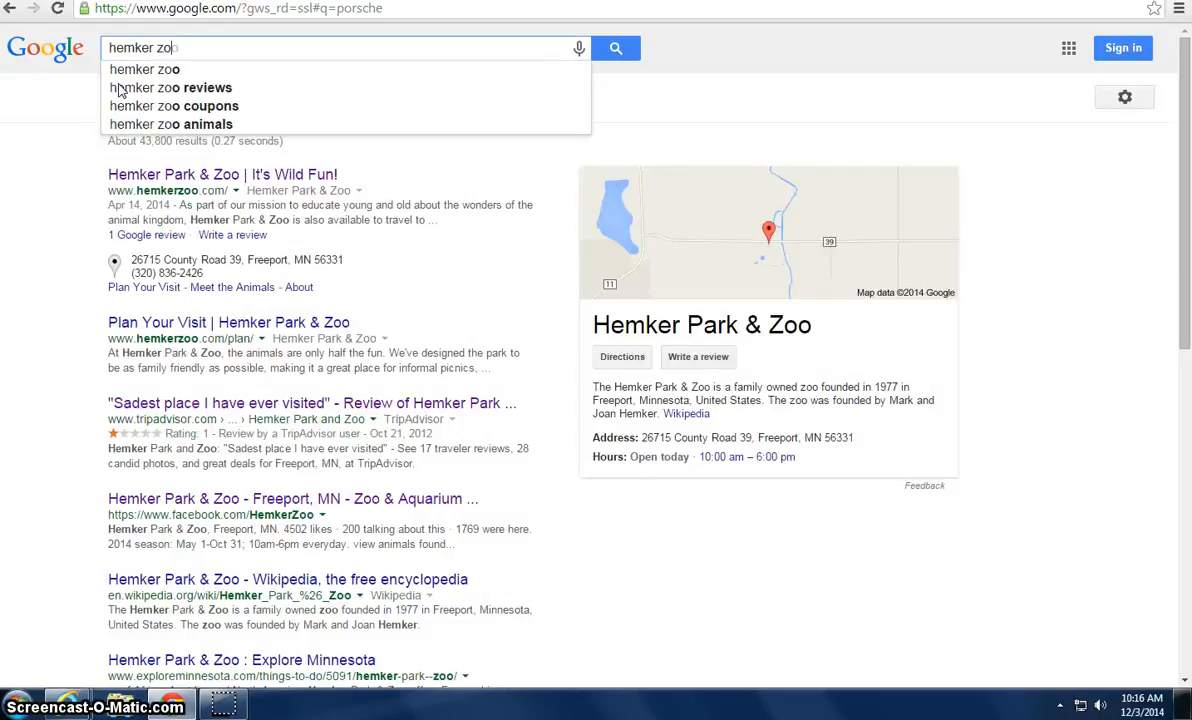
pyautogui.moveTo(70, 140)
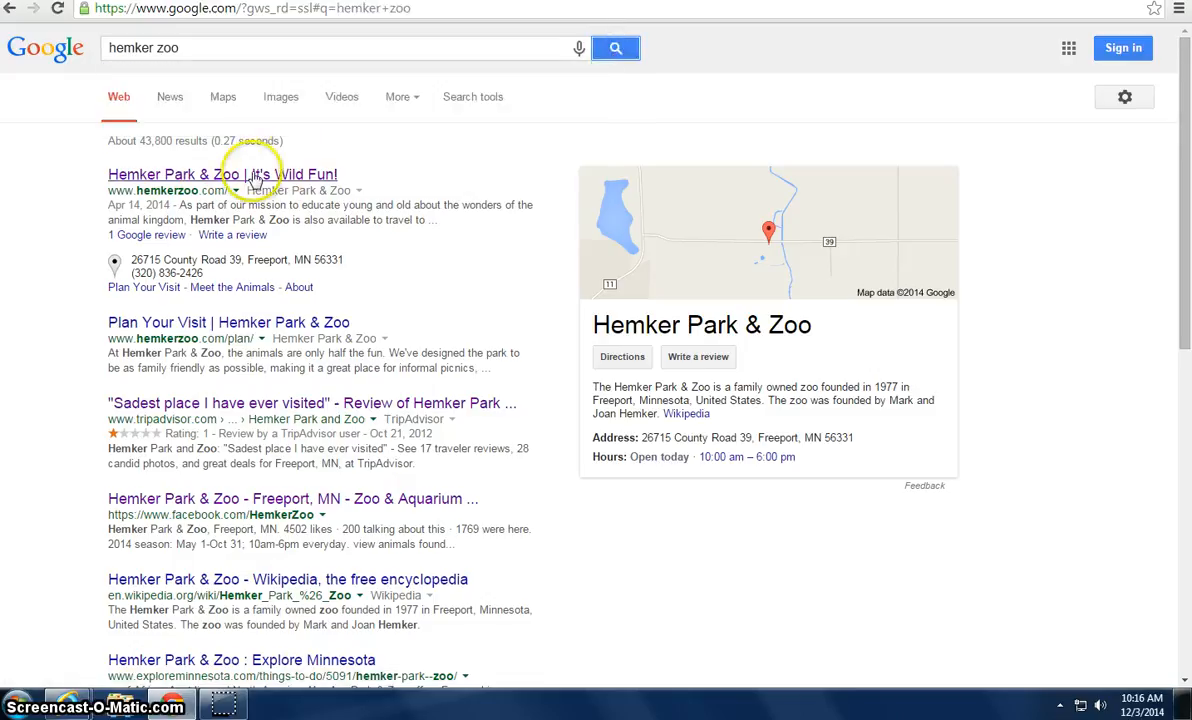
pyautogui.moveTo(695, 275)
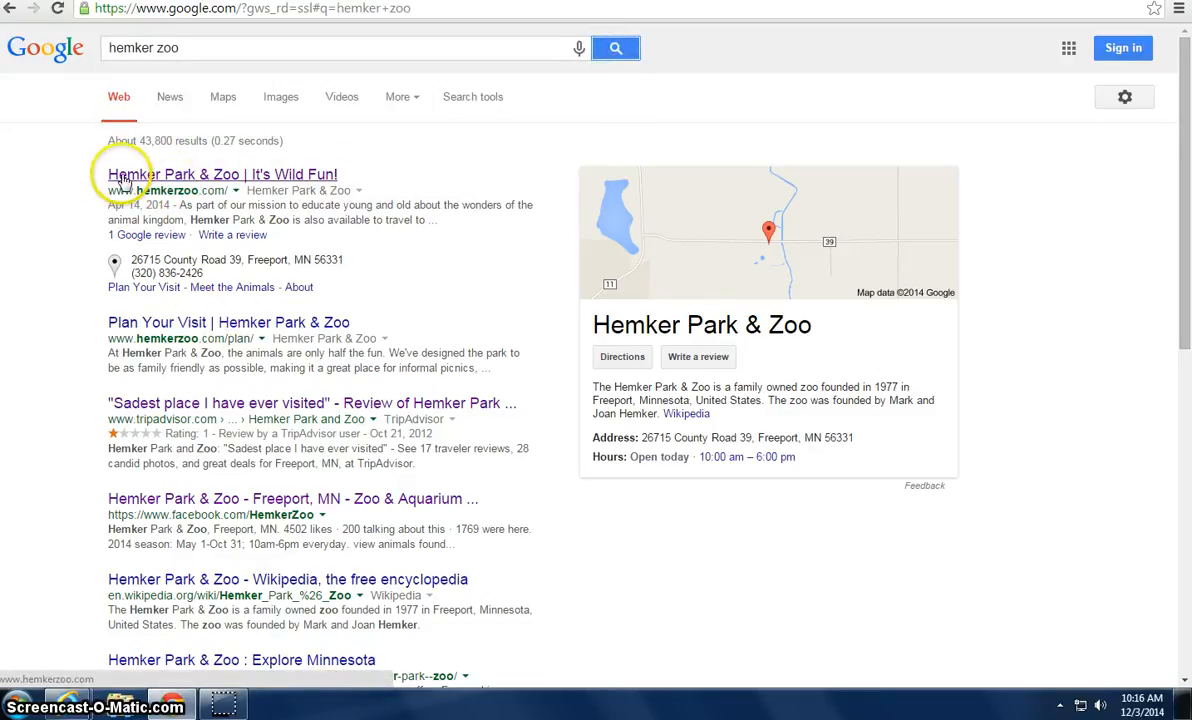
pyautogui.moveTo(33, 150)
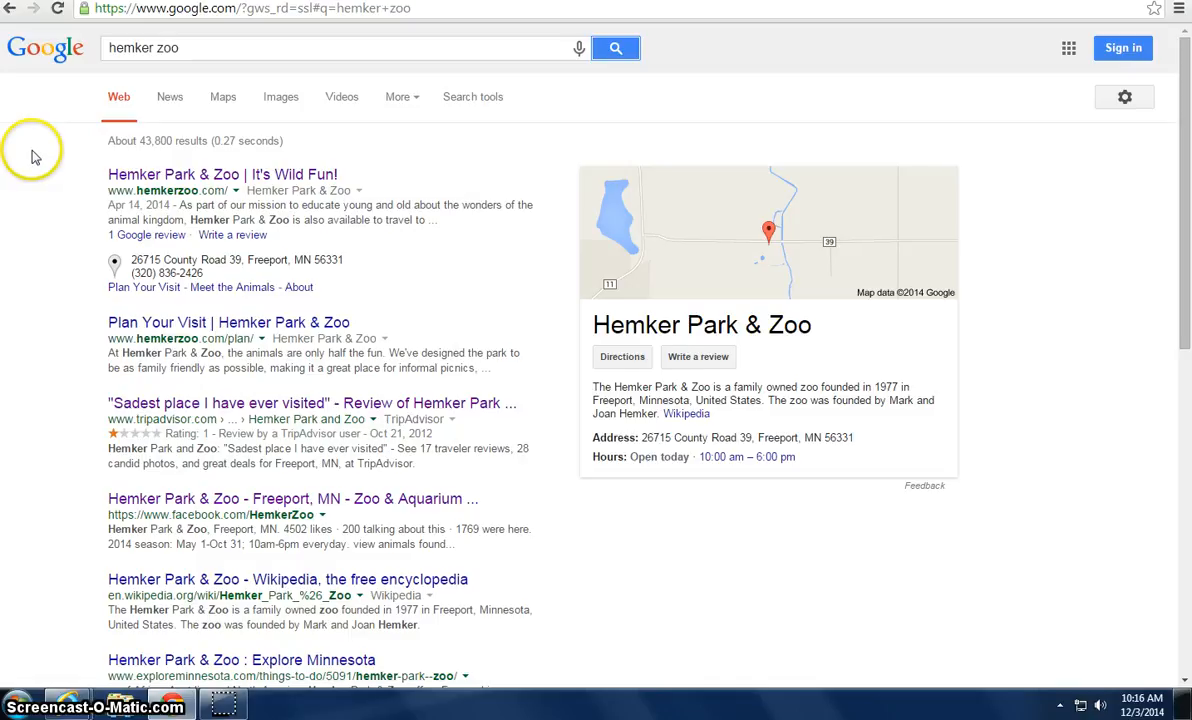
pyautogui.moveTo(281, 96)
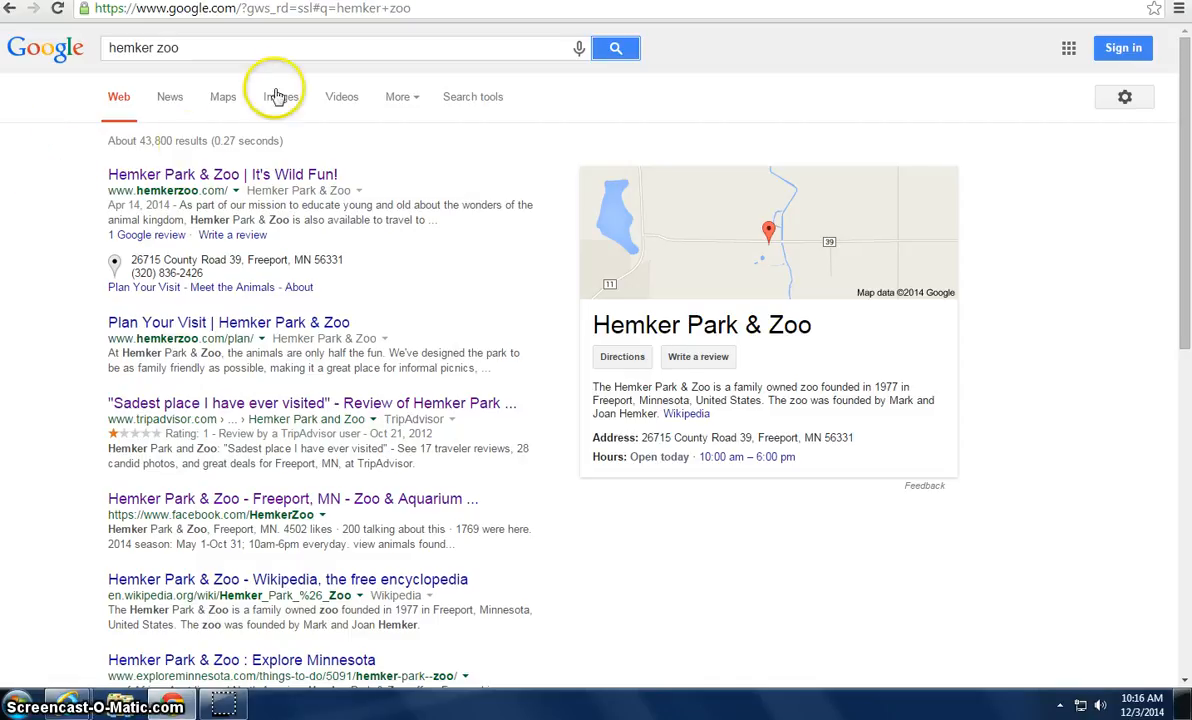
pyautogui.moveTo(188, 174)
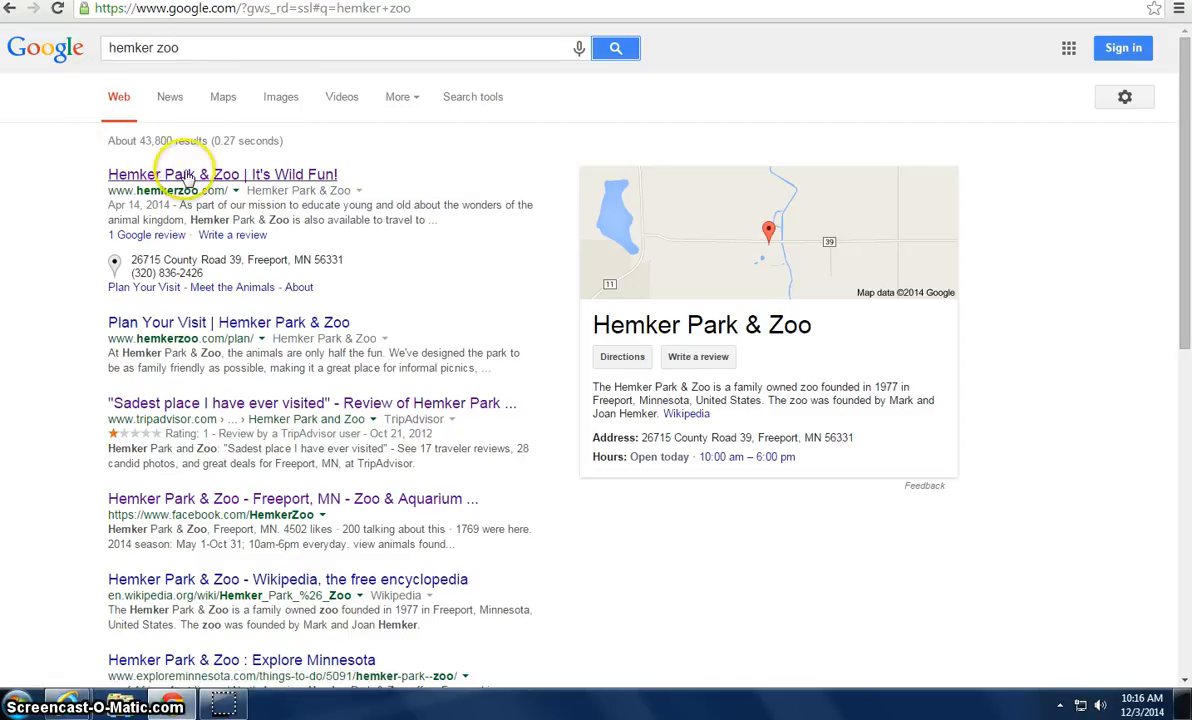
pyautogui.moveTo(175, 185)
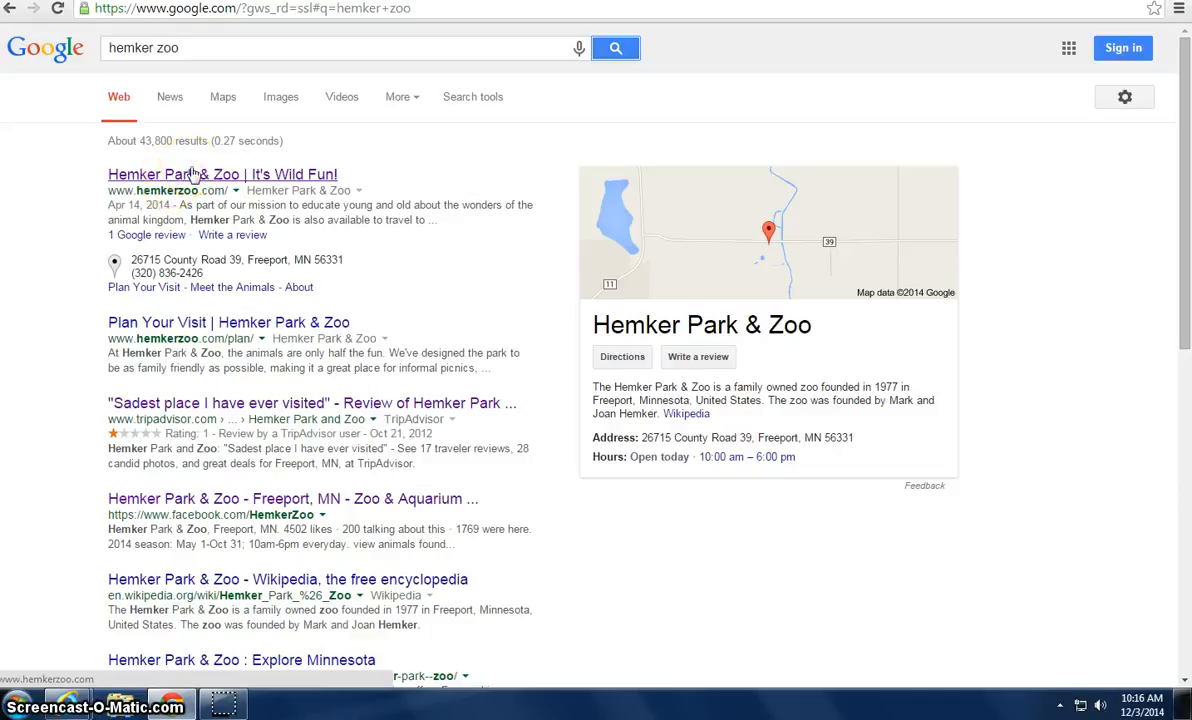
pyautogui.moveTo(140, 75)
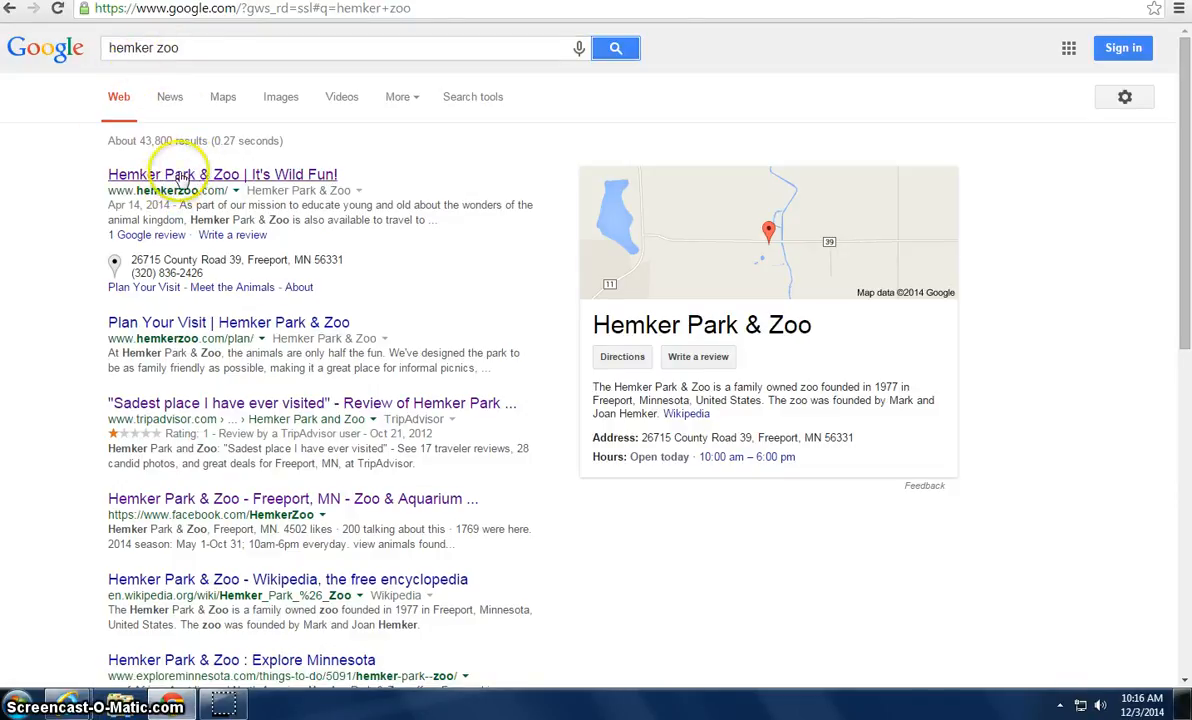
pyautogui.moveTo(210, 258)
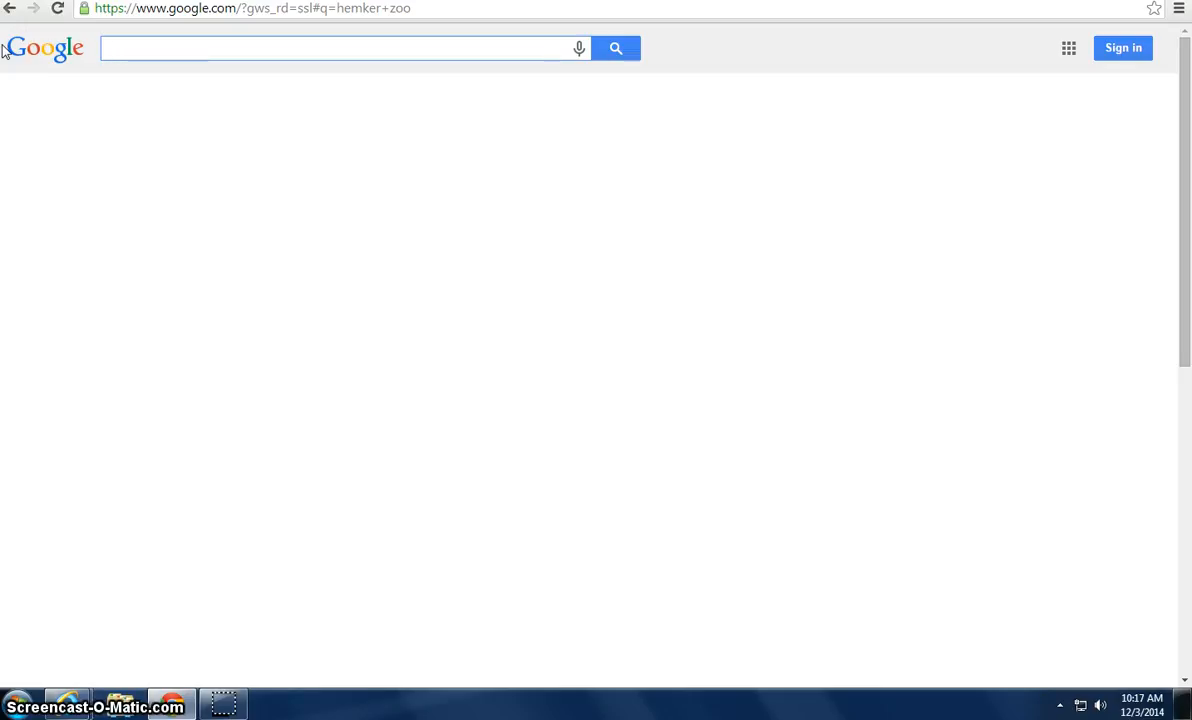
# Step: Search 'amaze n farmyard' from the autocomplete suggestion and scroll through its results
pyautogui.write('amaze')
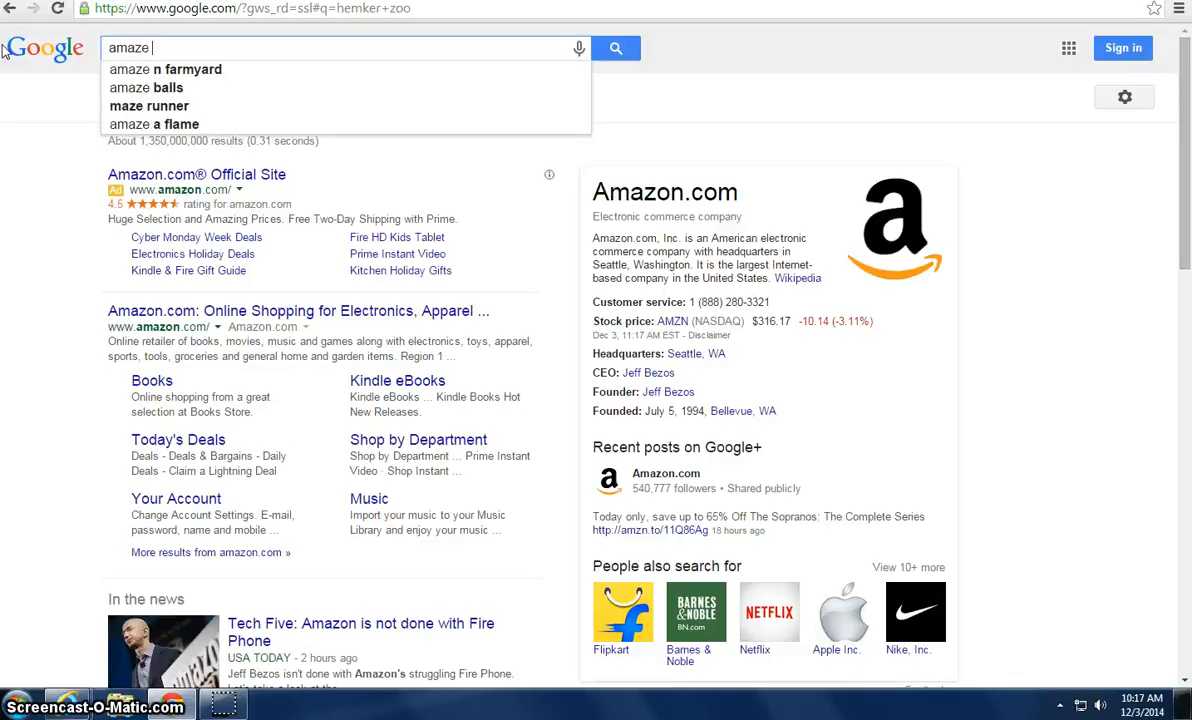
pyautogui.click(165, 69)
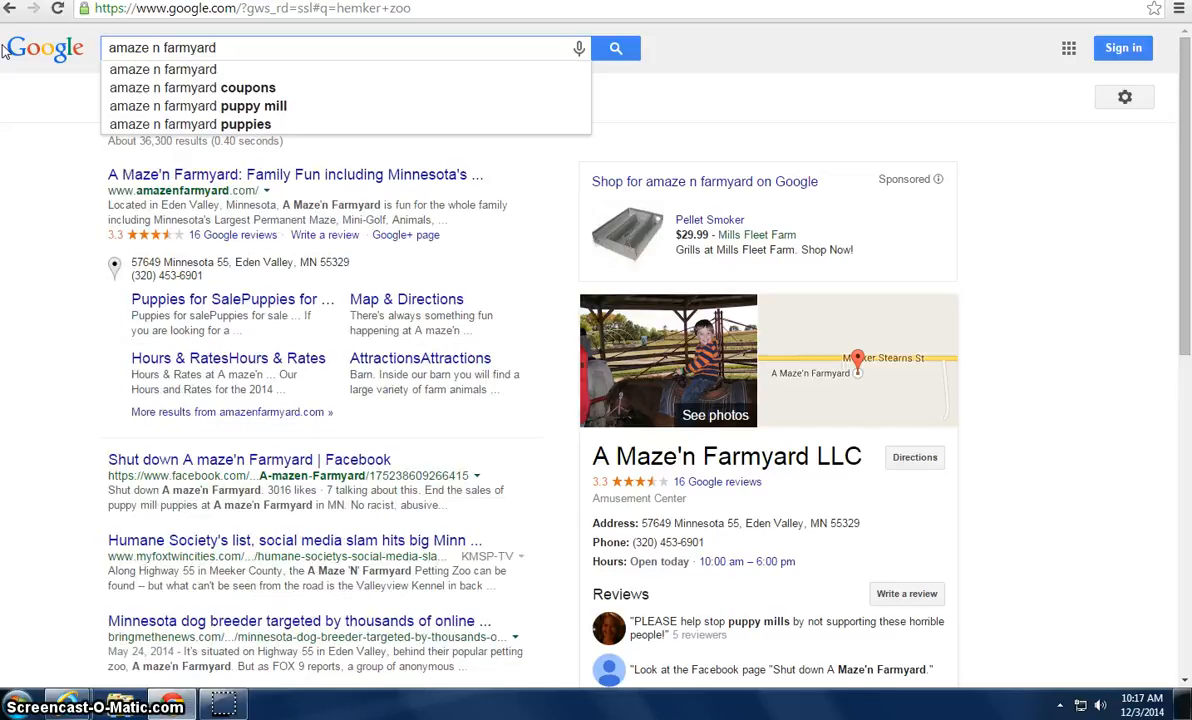
pyautogui.click(162, 69)
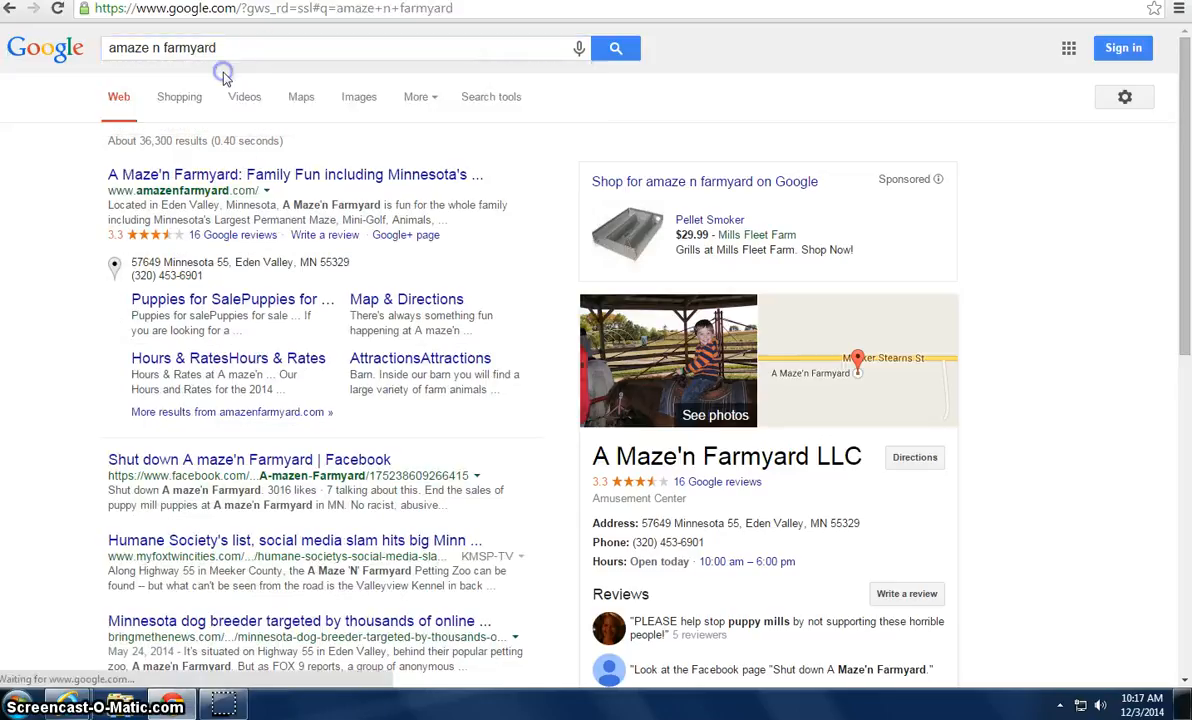
pyautogui.moveTo(230, 82)
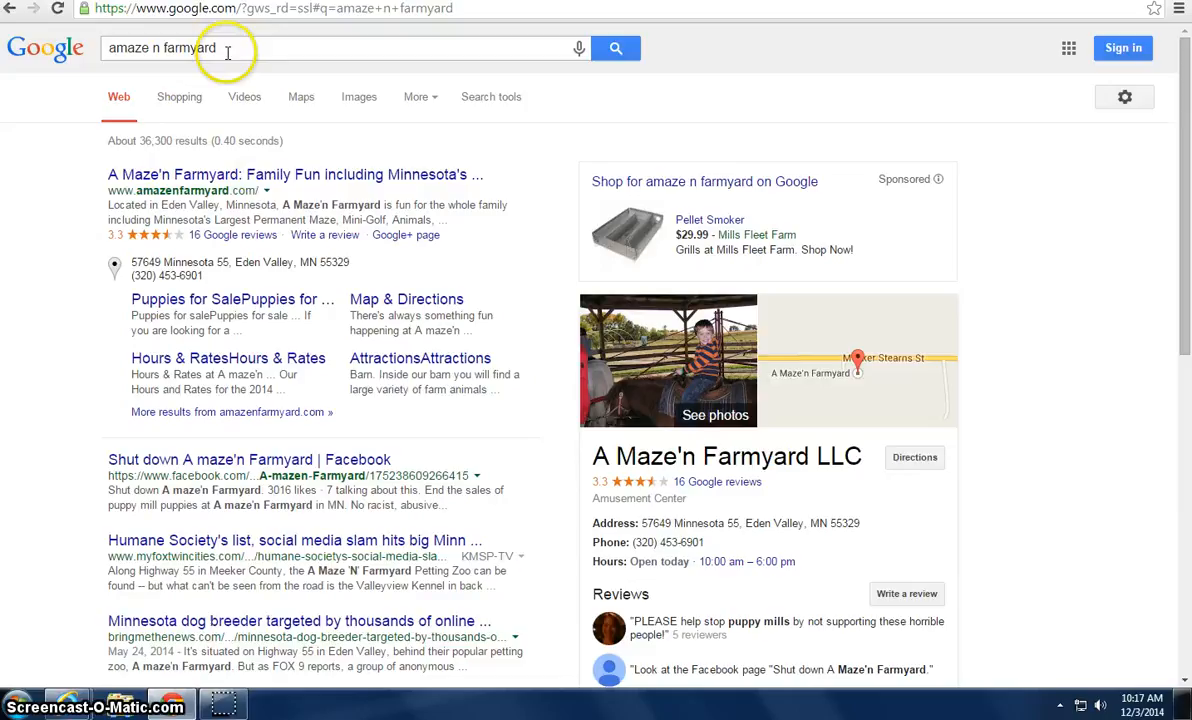
pyautogui.moveTo(154, 205)
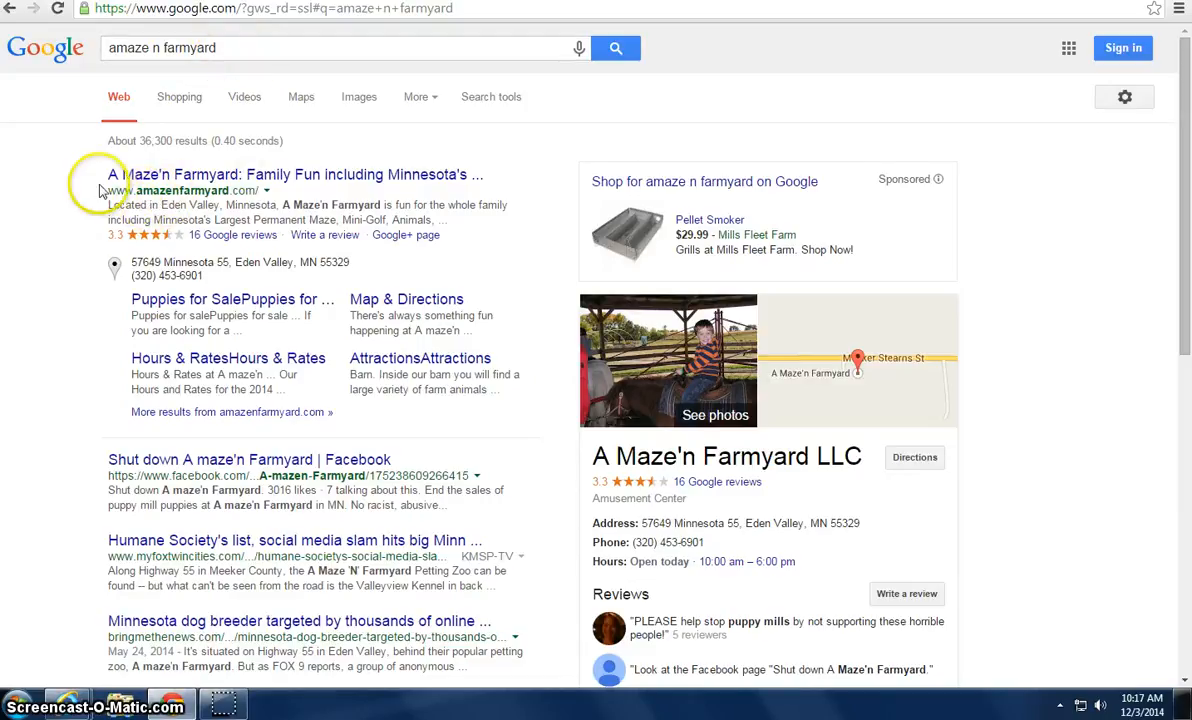
pyautogui.moveTo(510, 165)
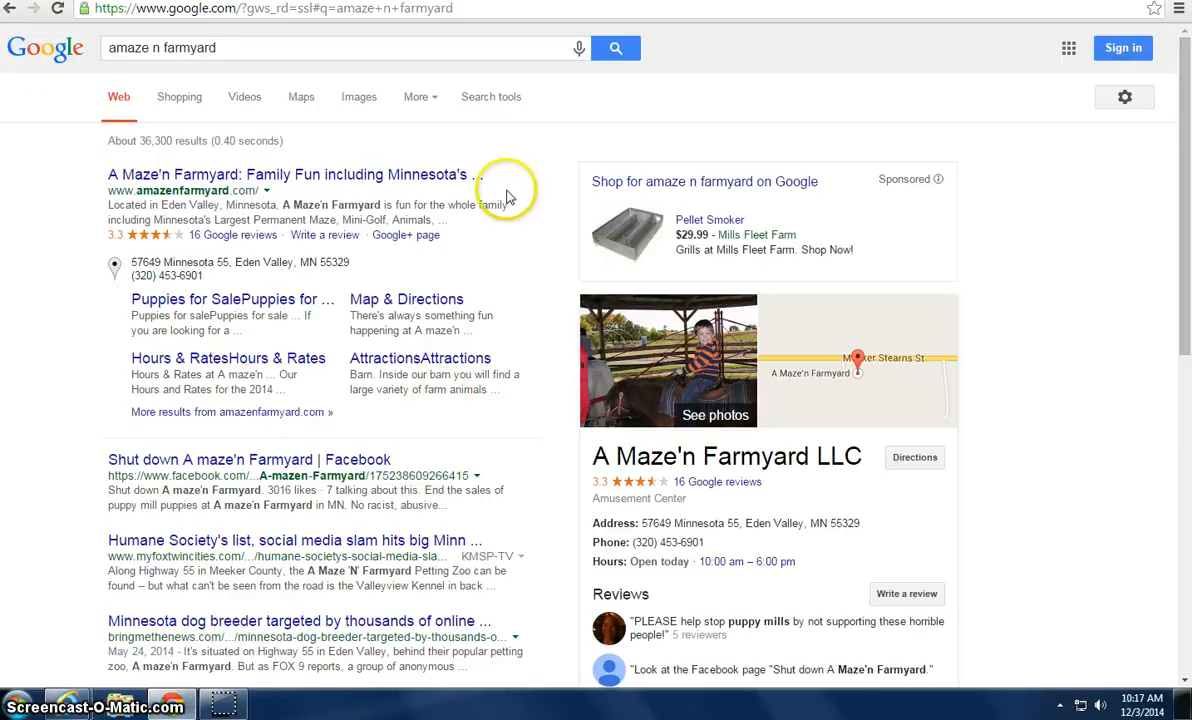
pyautogui.moveTo(668, 325)
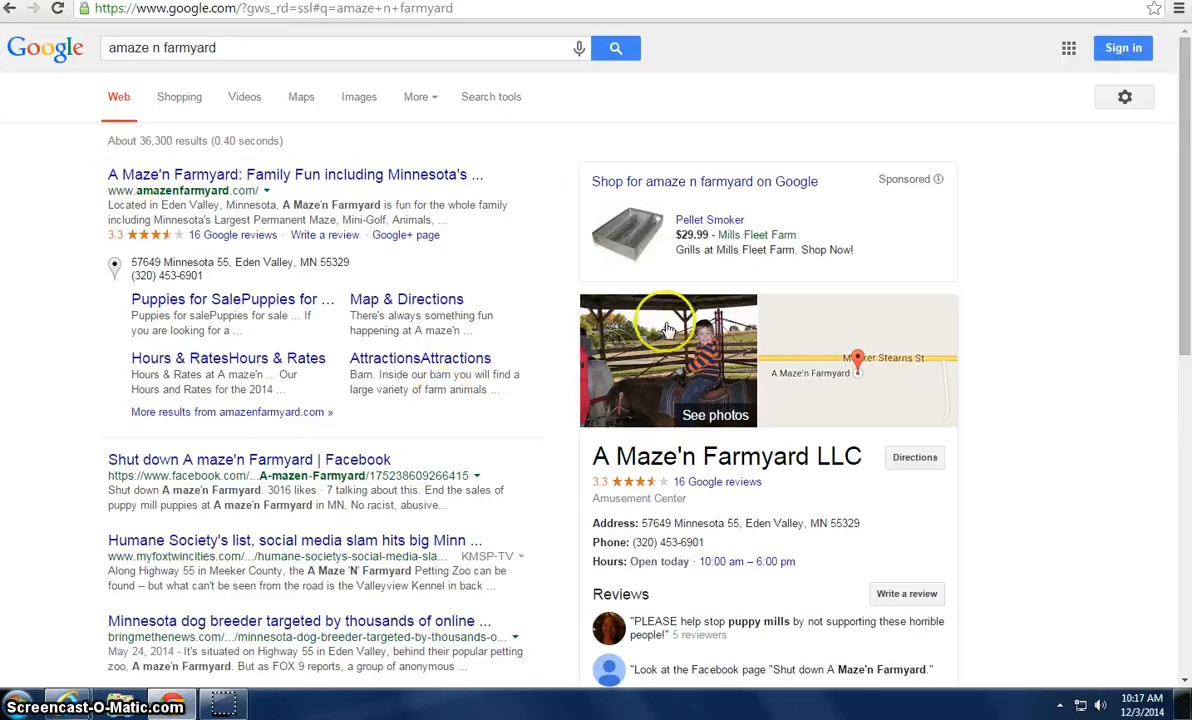
pyautogui.moveTo(622, 272)
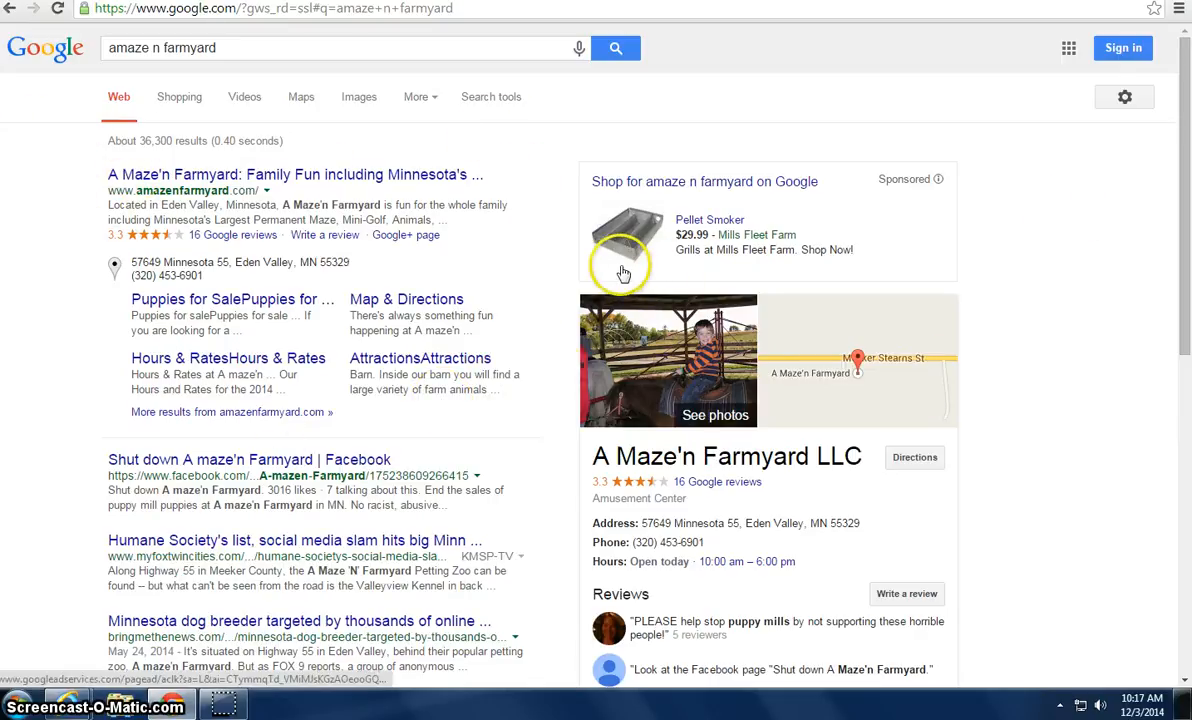
pyautogui.scroll(-3)
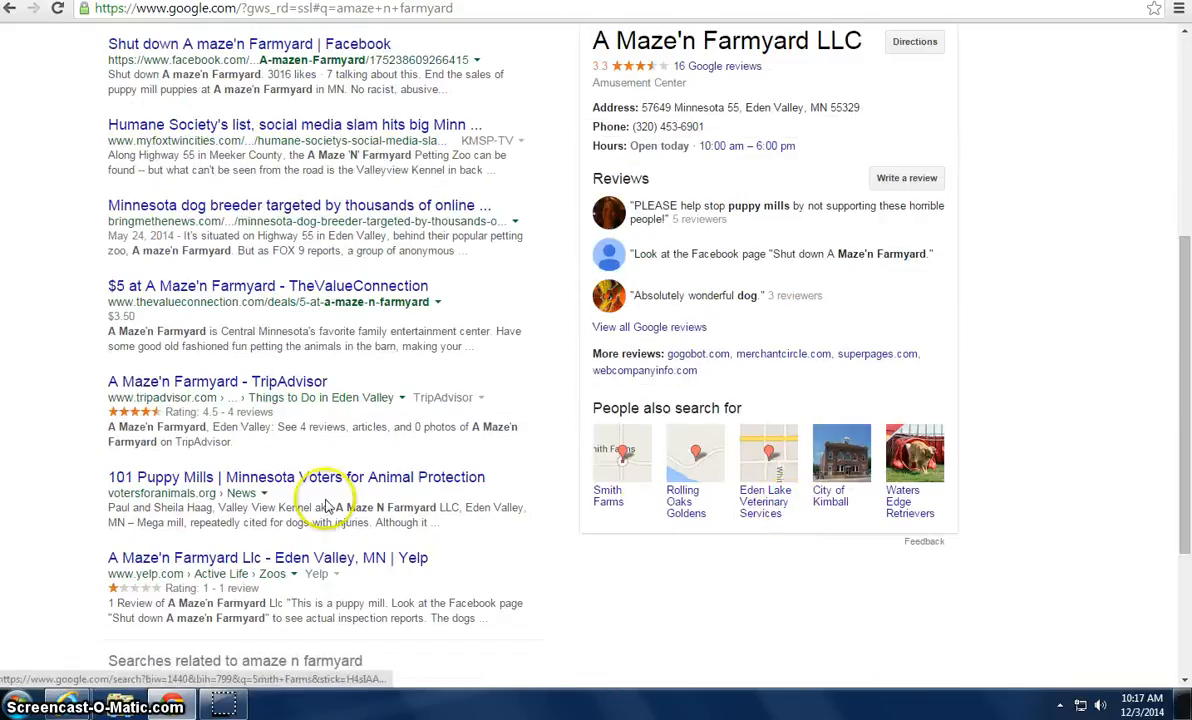
pyautogui.scroll(3)
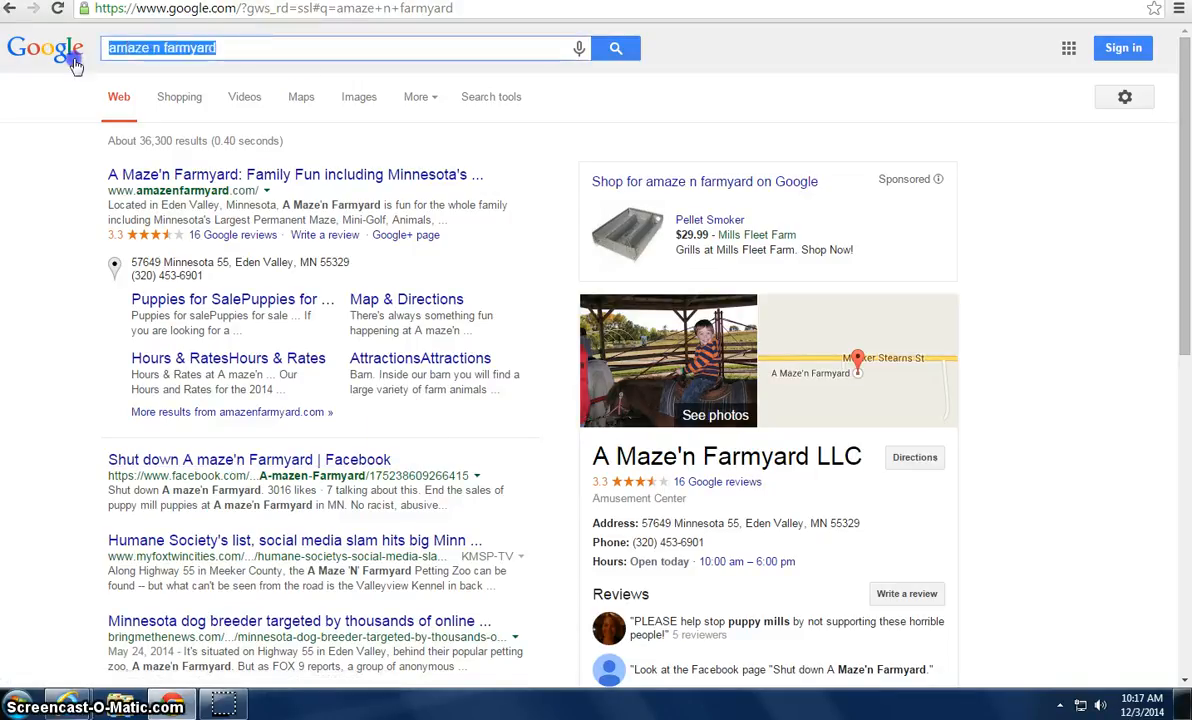
# Step: Clear the previous results and run a new search for 'amazing farmyard'
pyautogui.click(45, 48)
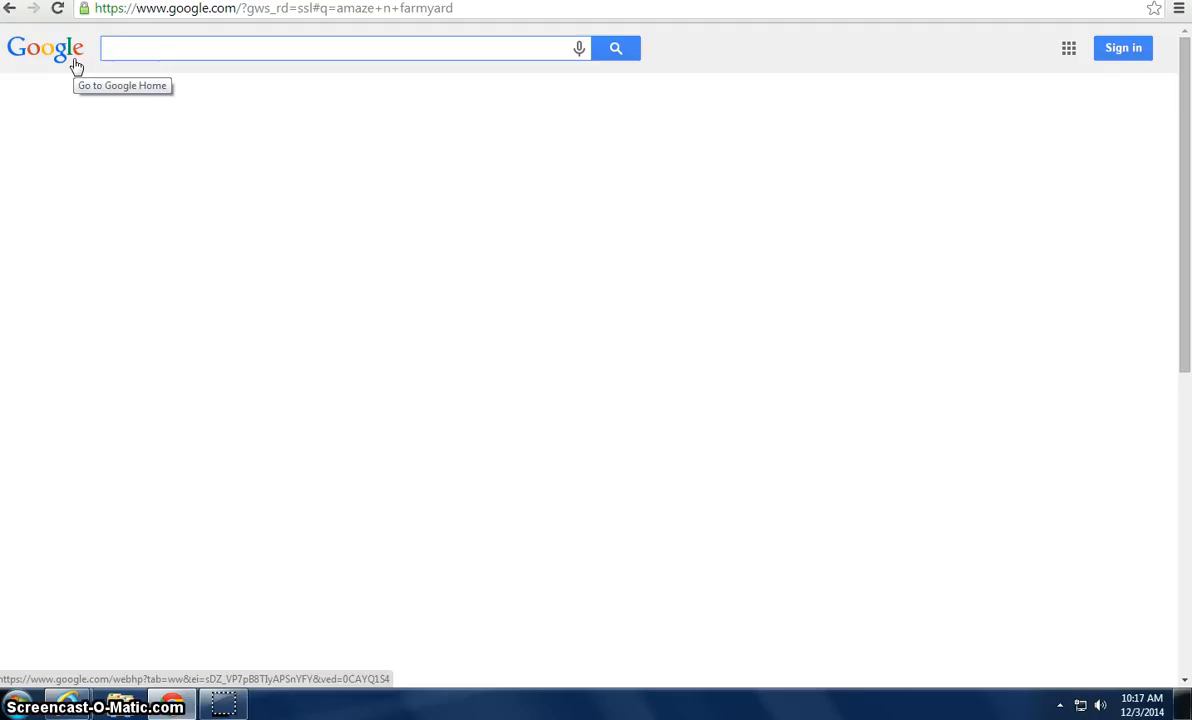
pyautogui.click(340, 48)
pyautogui.write('a')
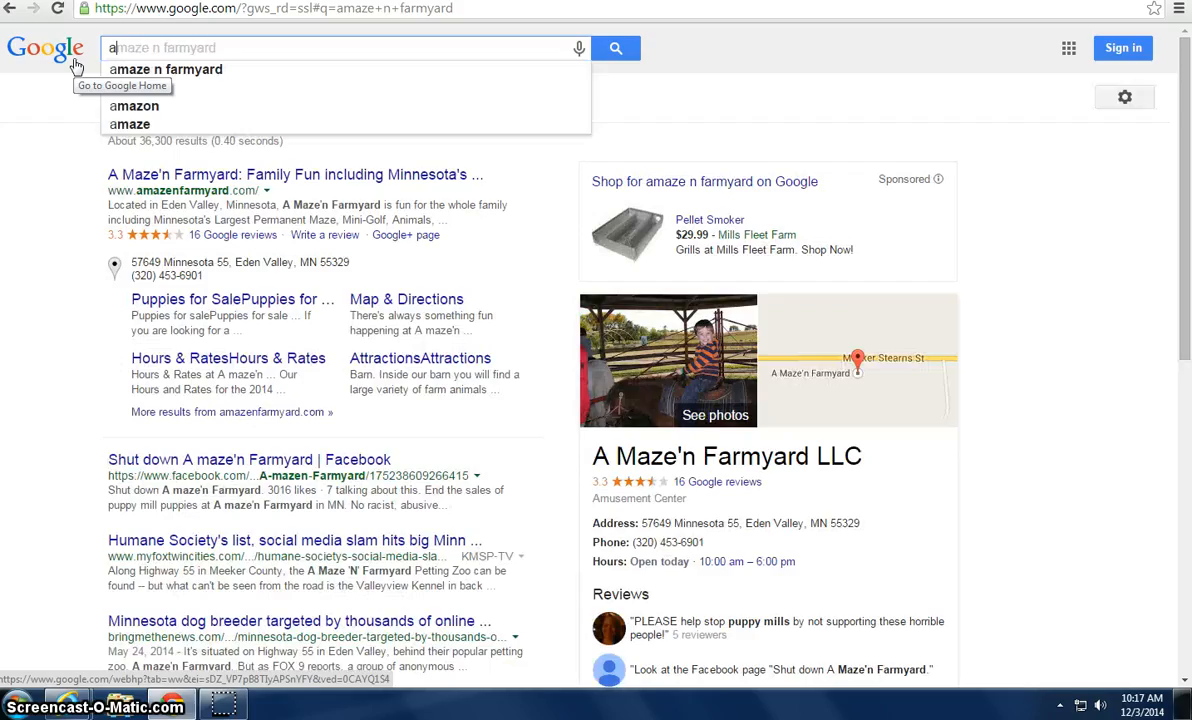
pyautogui.write('mazing faer')
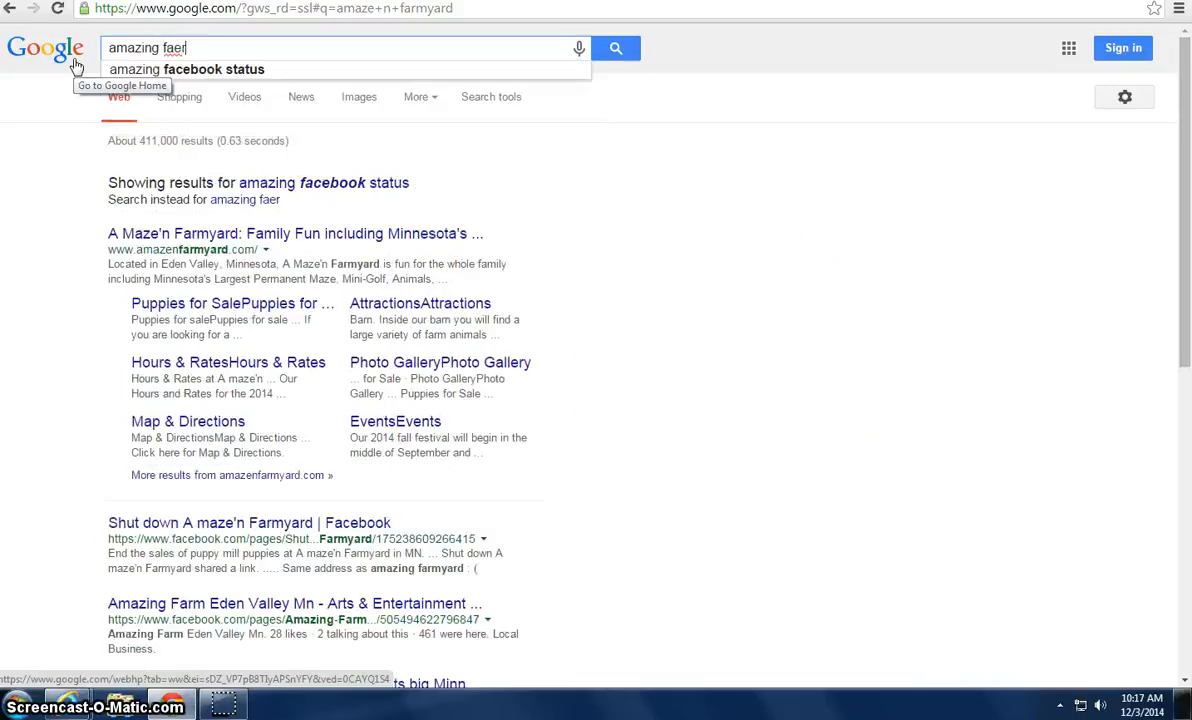
pyautogui.write('armyard')
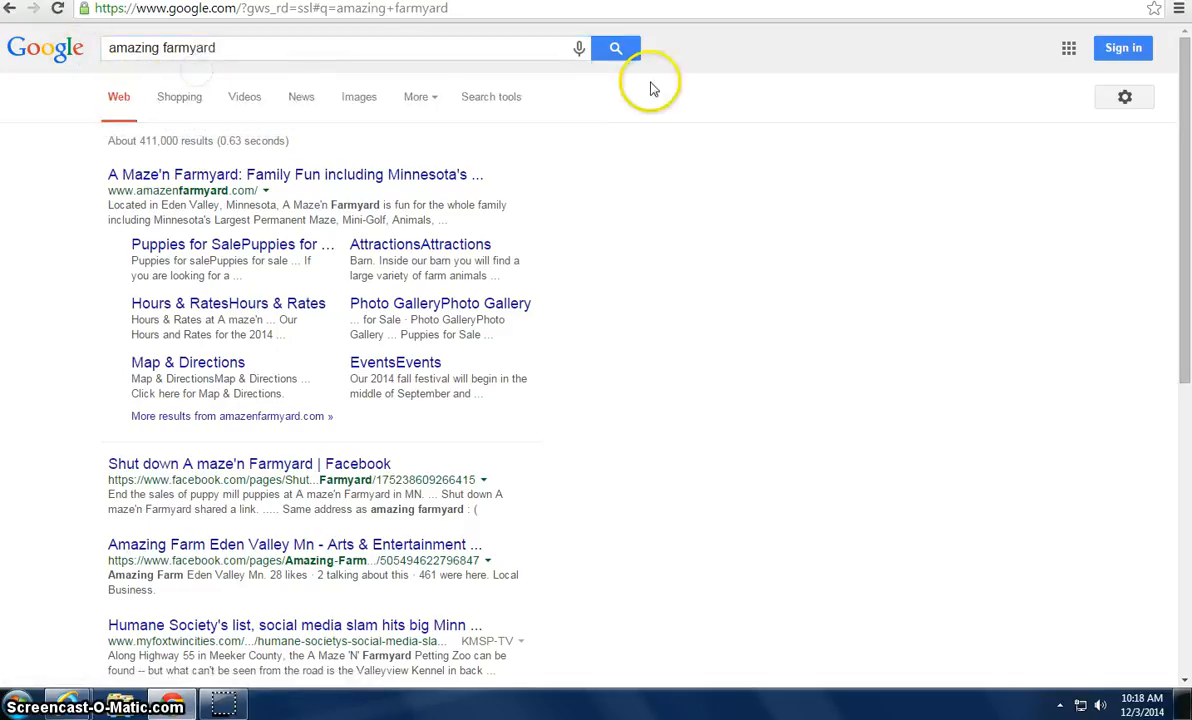
pyautogui.moveTo(574, 201)
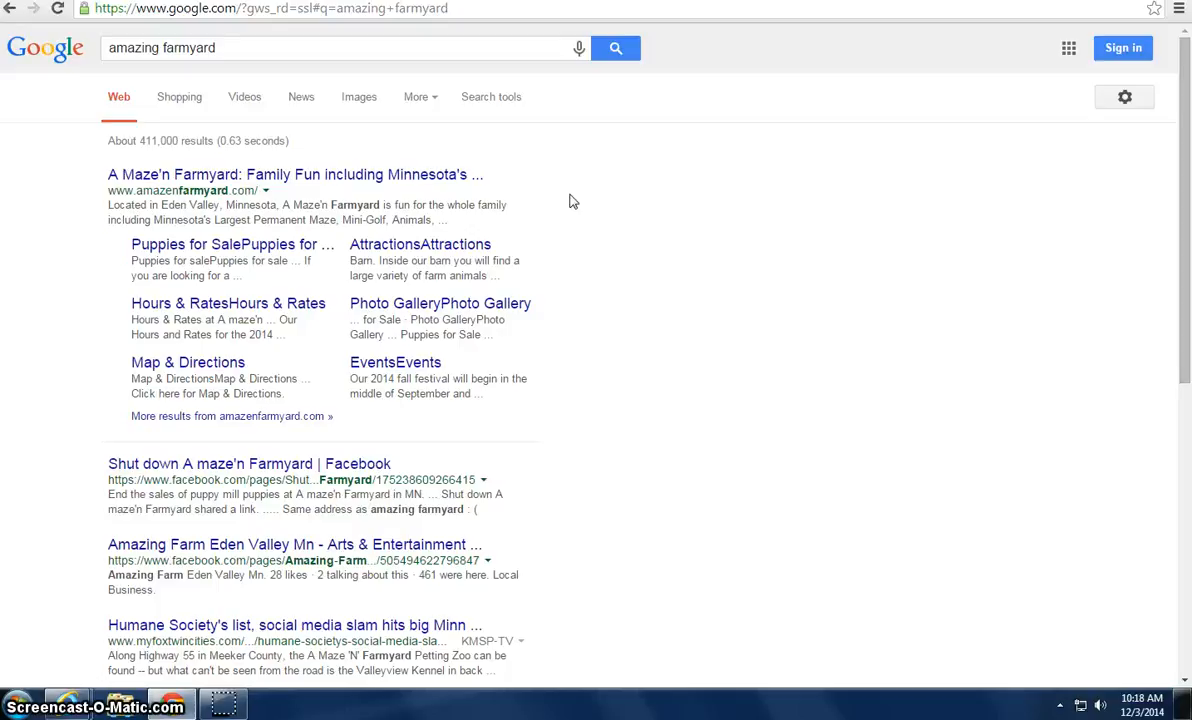
pyautogui.moveTo(507, 163)
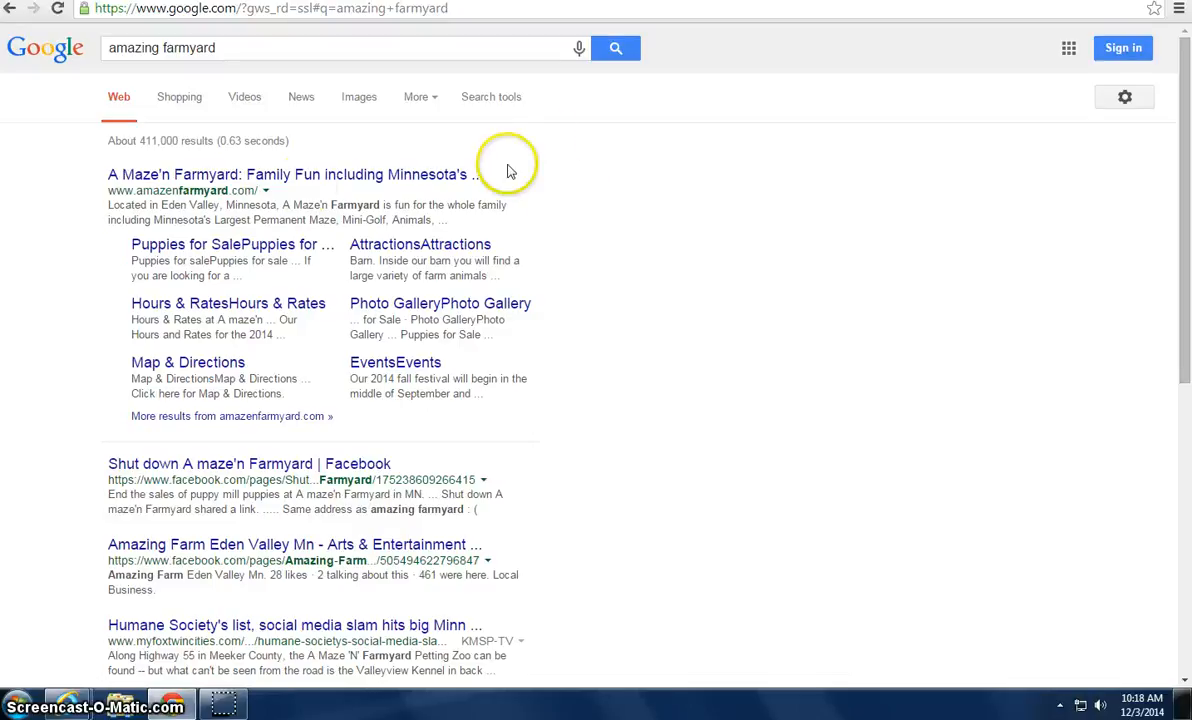
pyautogui.moveTo(158, 185)
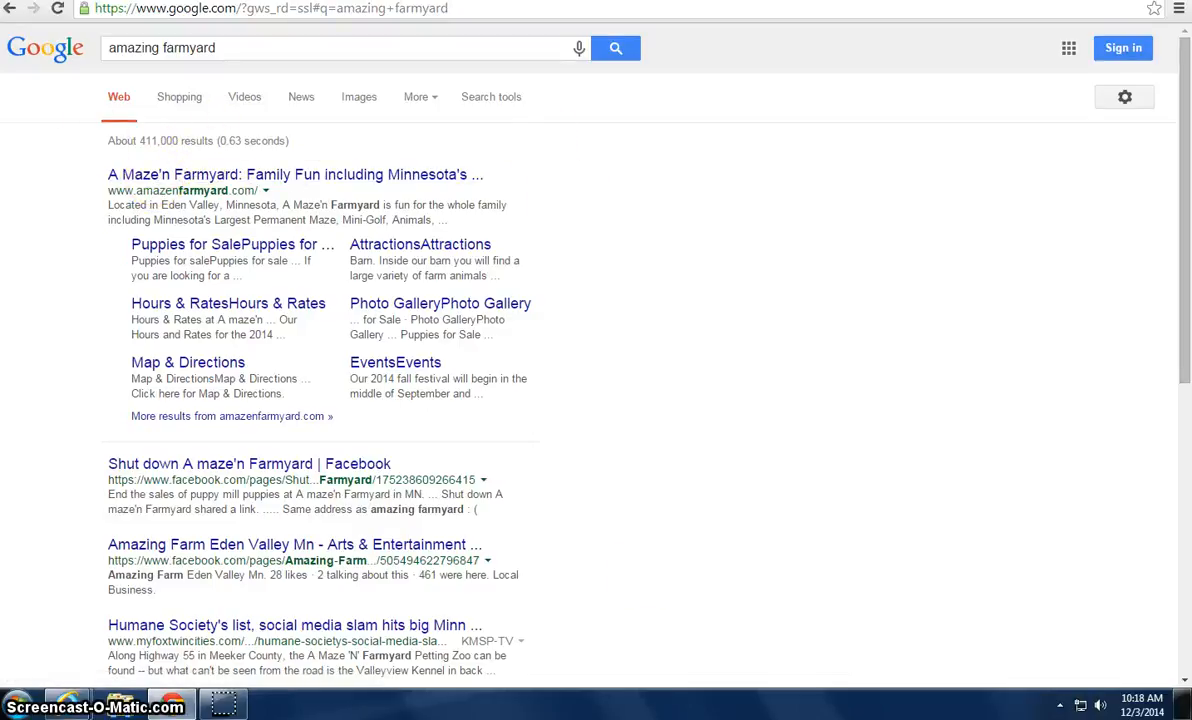
pyautogui.moveTo(158, 140)
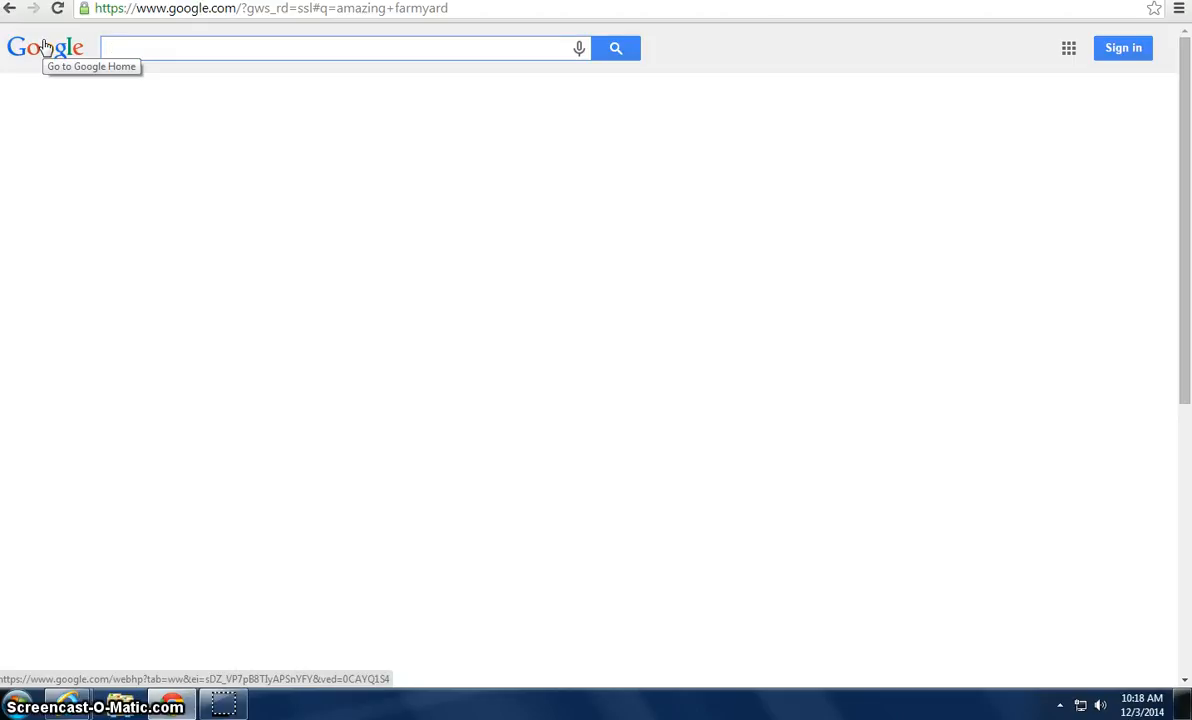
# Step: Search for 'adwords' and follow the sponsored Google AdWords ad
pyautogui.write('gogol')
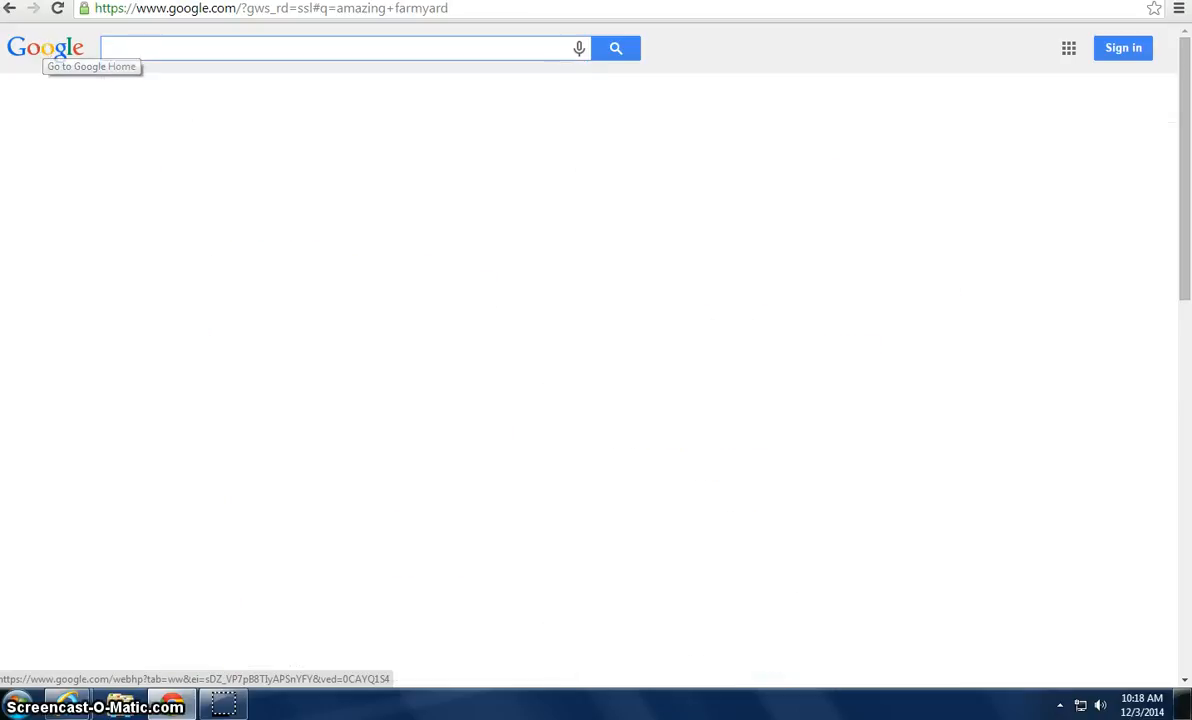
pyautogui.click(270, 8)
pyautogui.write('adwords')
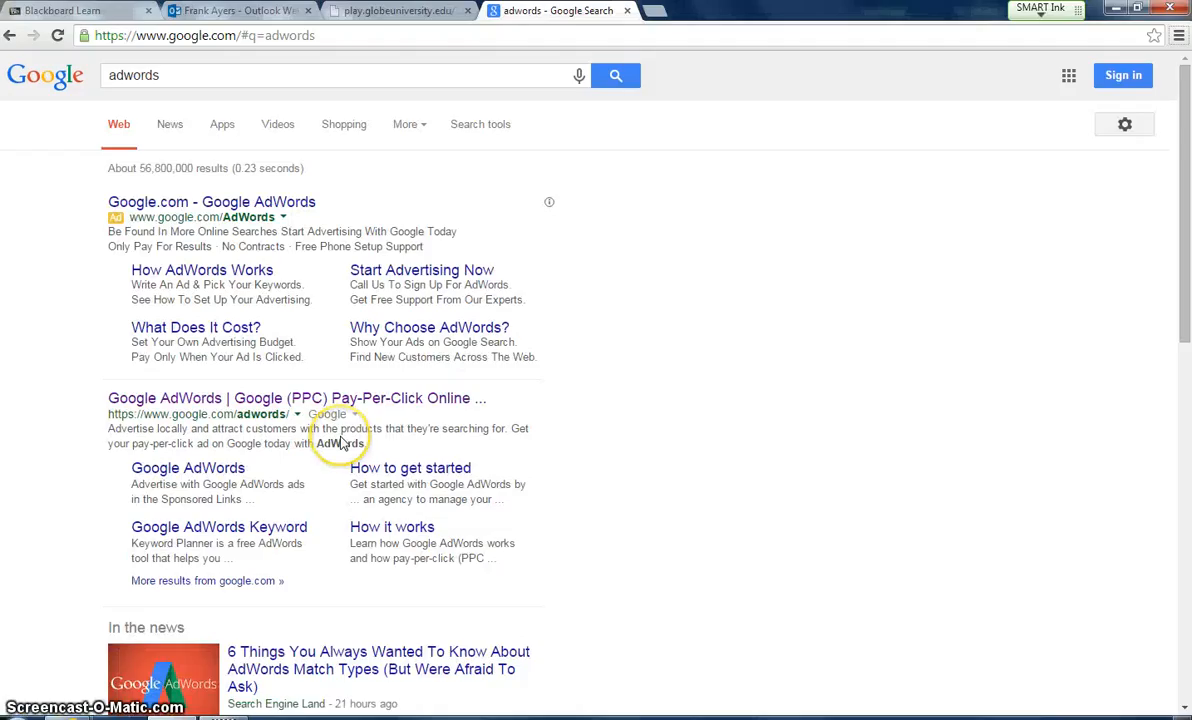
pyautogui.moveTo(340, 443)
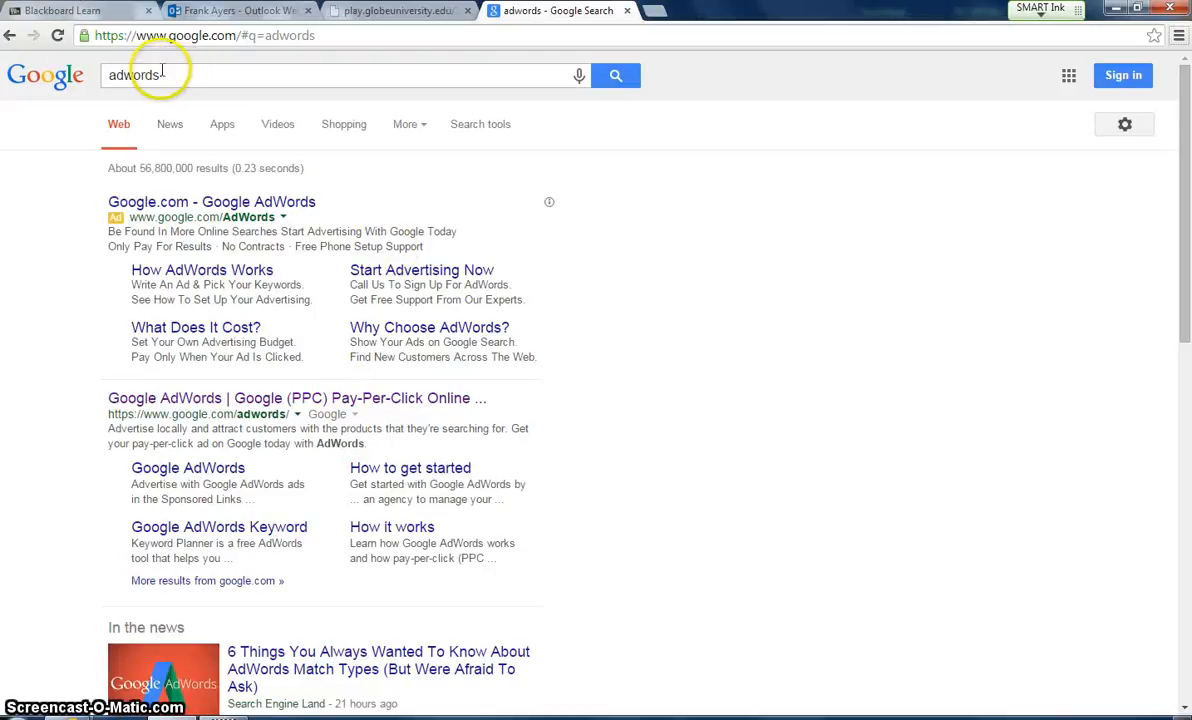
pyautogui.click(211, 201)
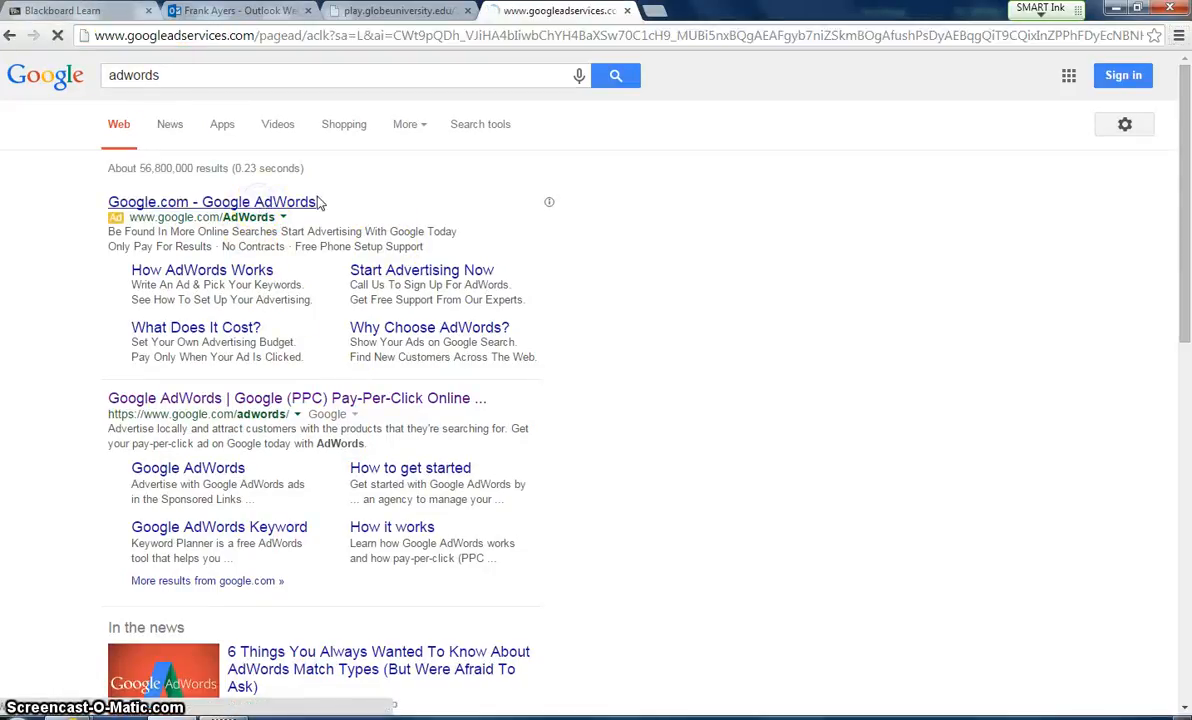
# Step: Start the AdWords sign-up from the 'Get your ad on Google today' page
pyautogui.click(213, 202)
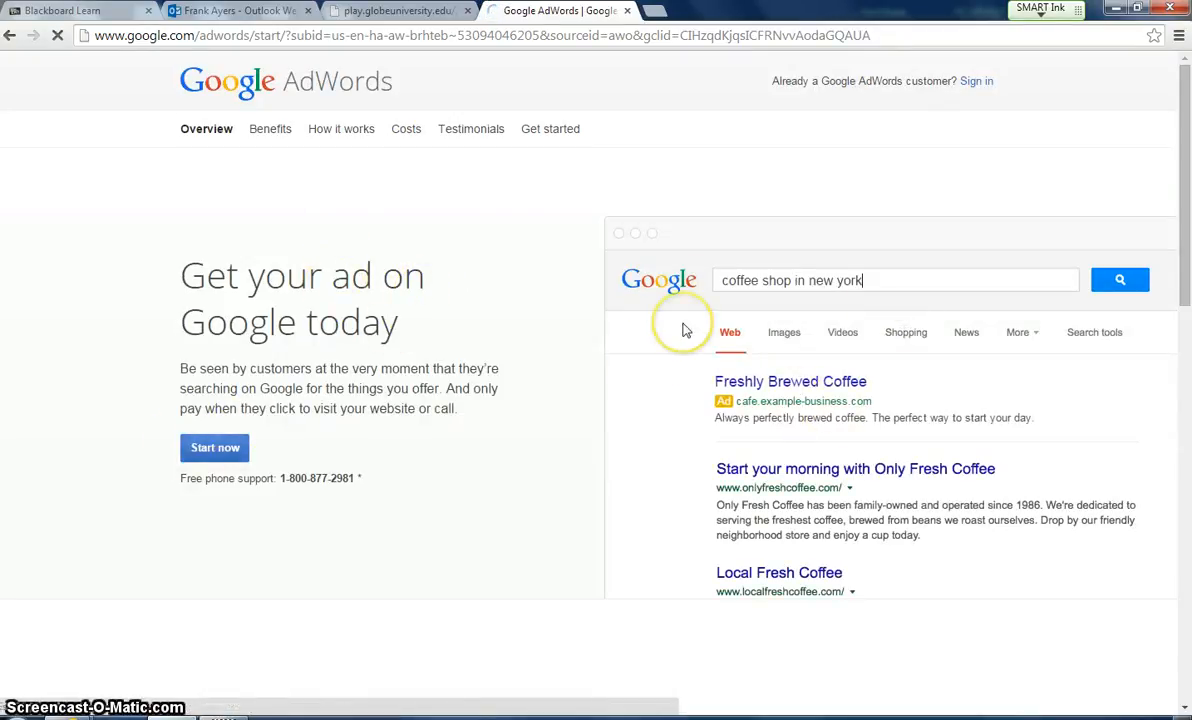
pyautogui.click(214, 447)
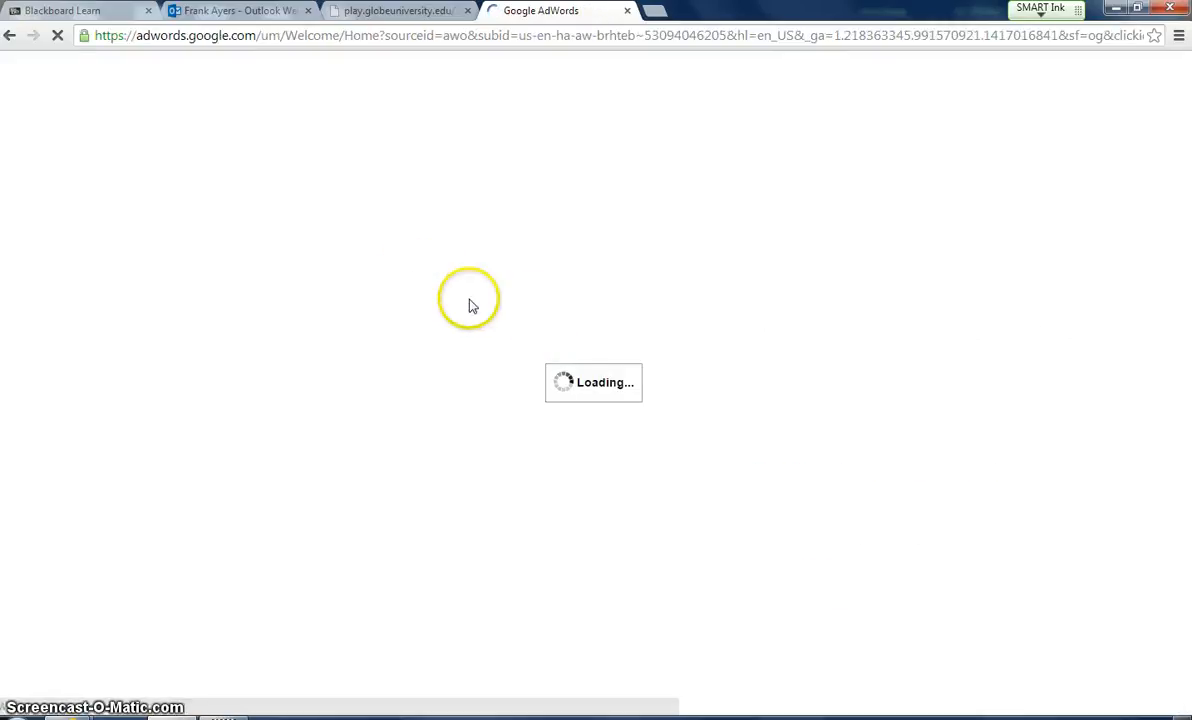
pyautogui.moveTo(505, 311)
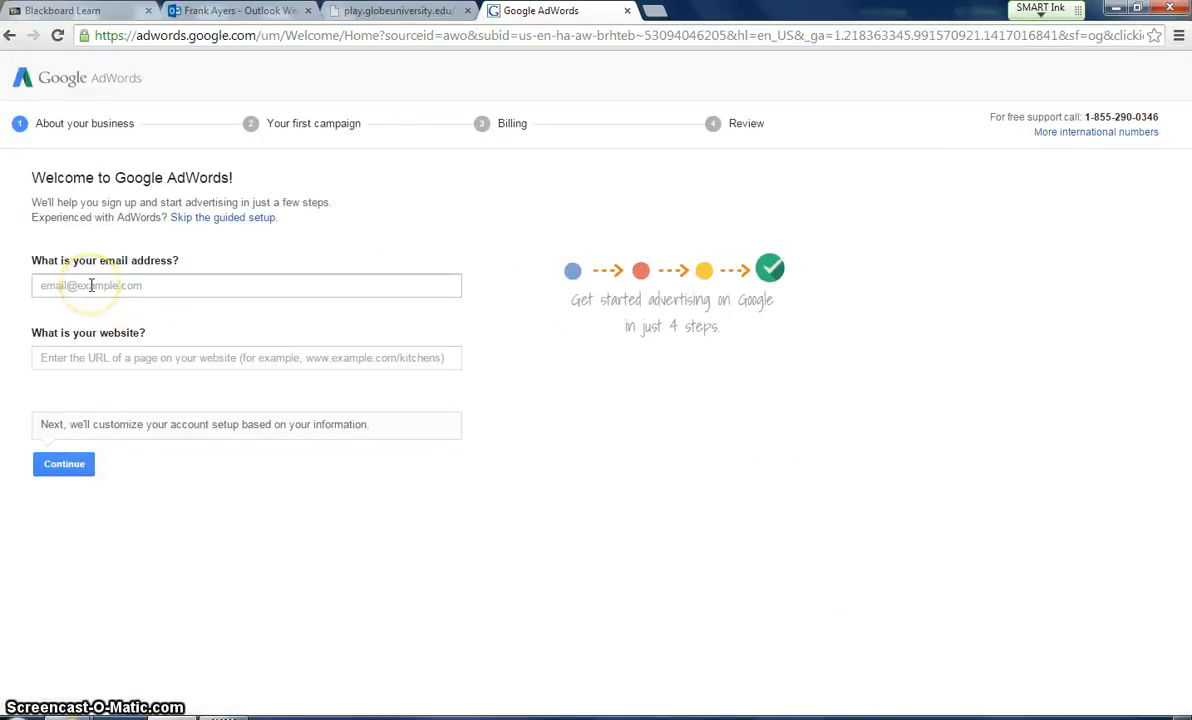
pyautogui.moveTo(64, 463)
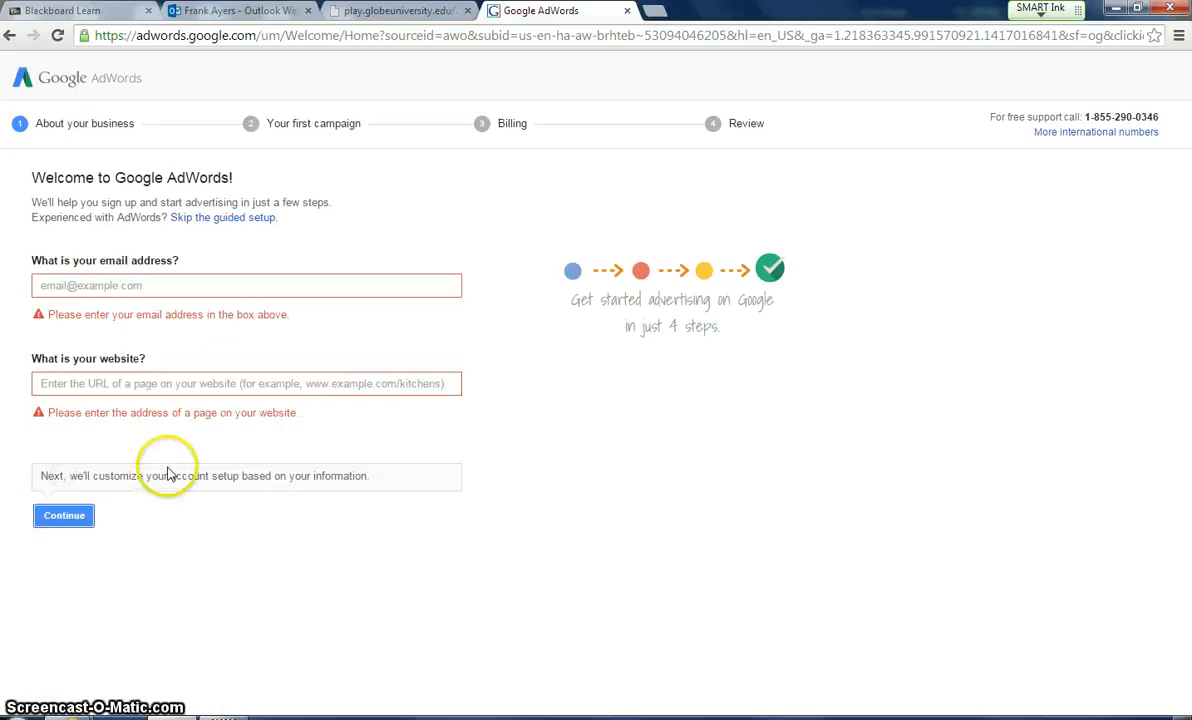
pyautogui.moveTo(258, 122)
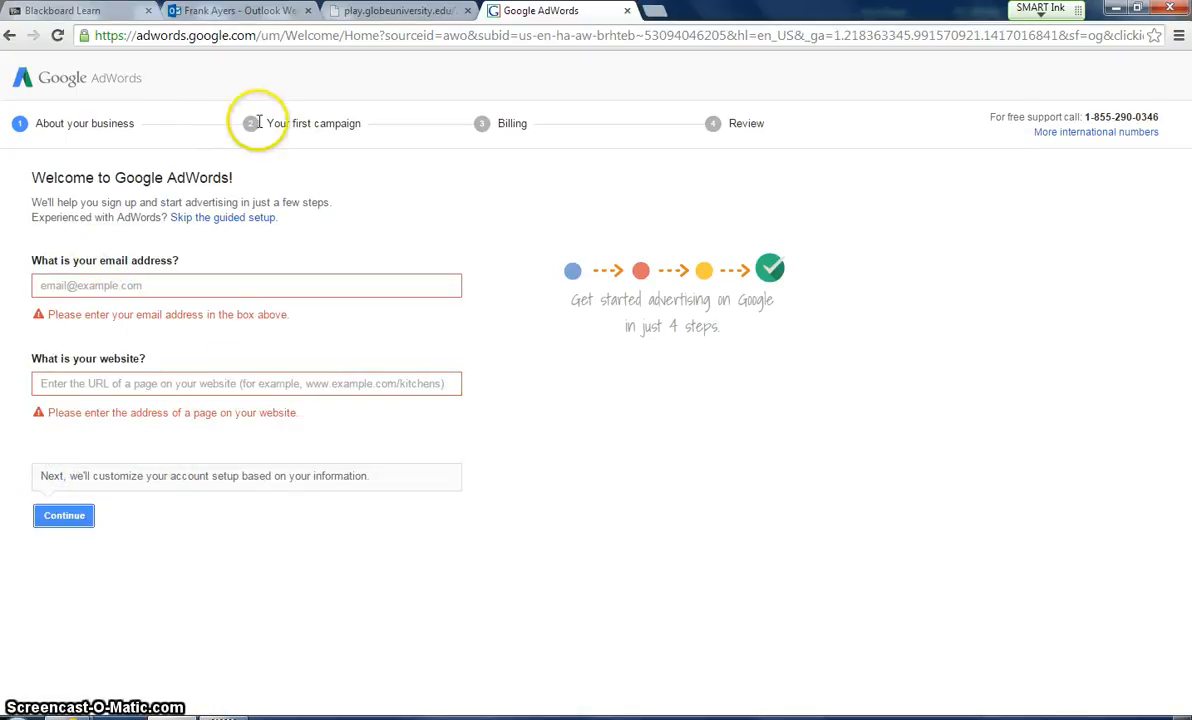
pyautogui.moveTo(295, 107)
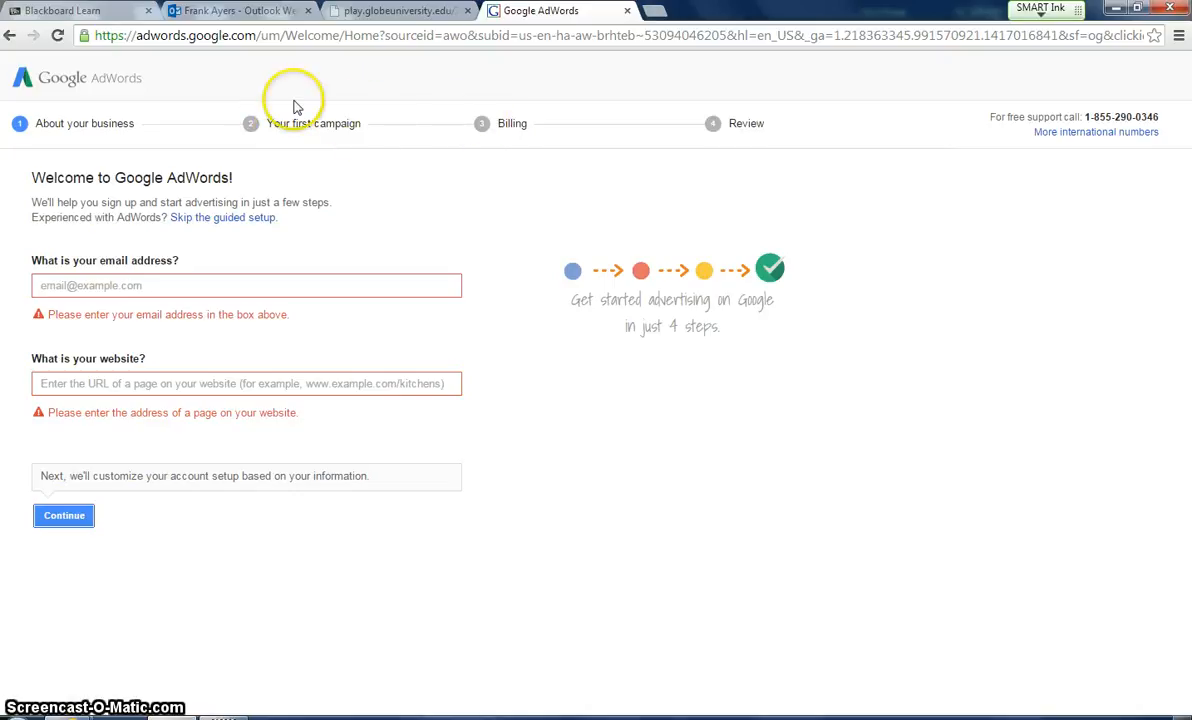
pyautogui.moveTo(713, 137)
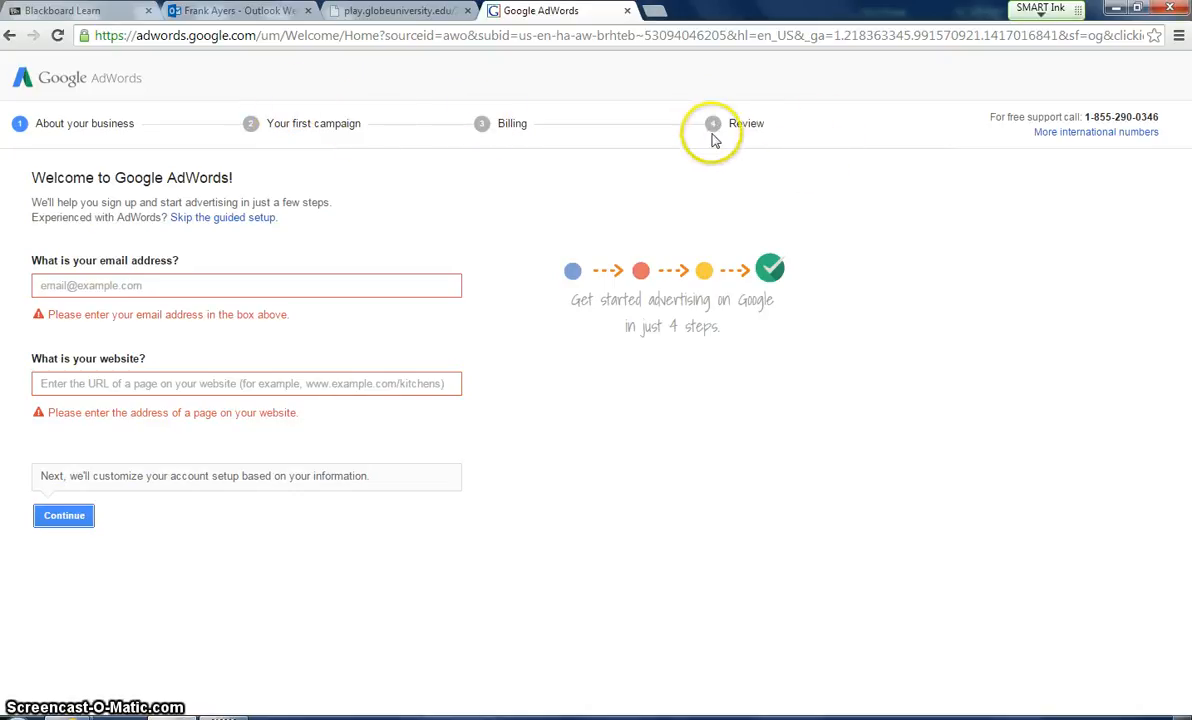
pyautogui.moveTo(686, 95)
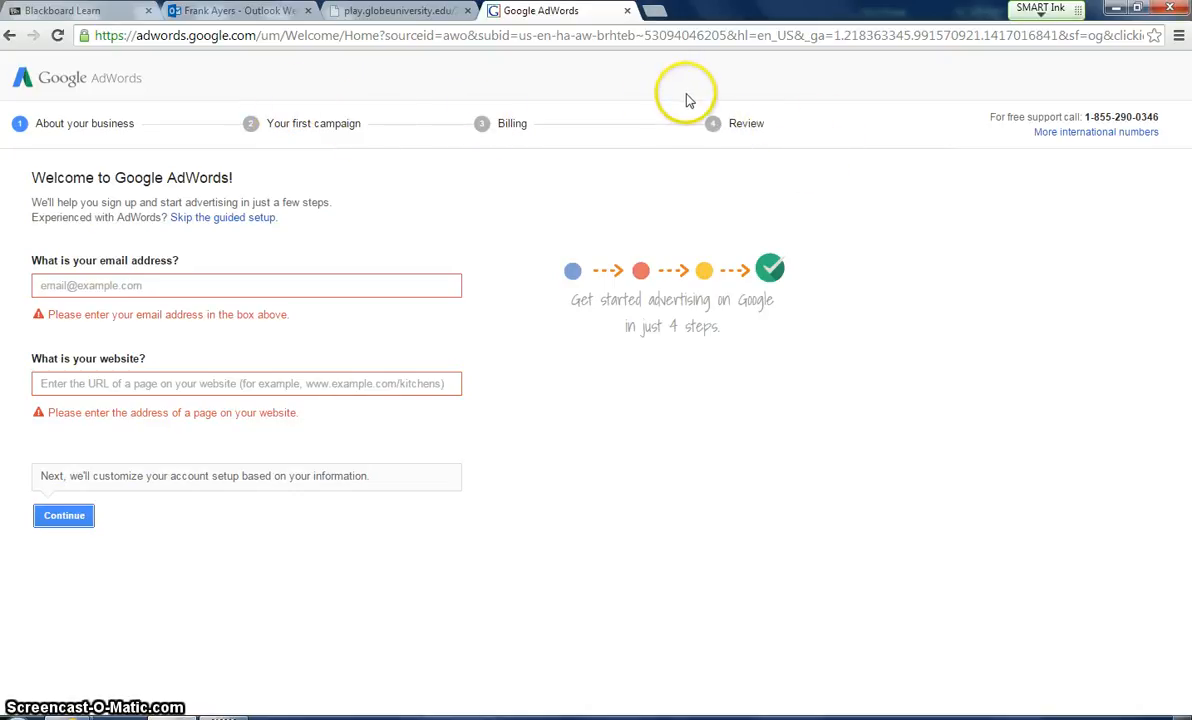
pyautogui.moveTo(688, 96)
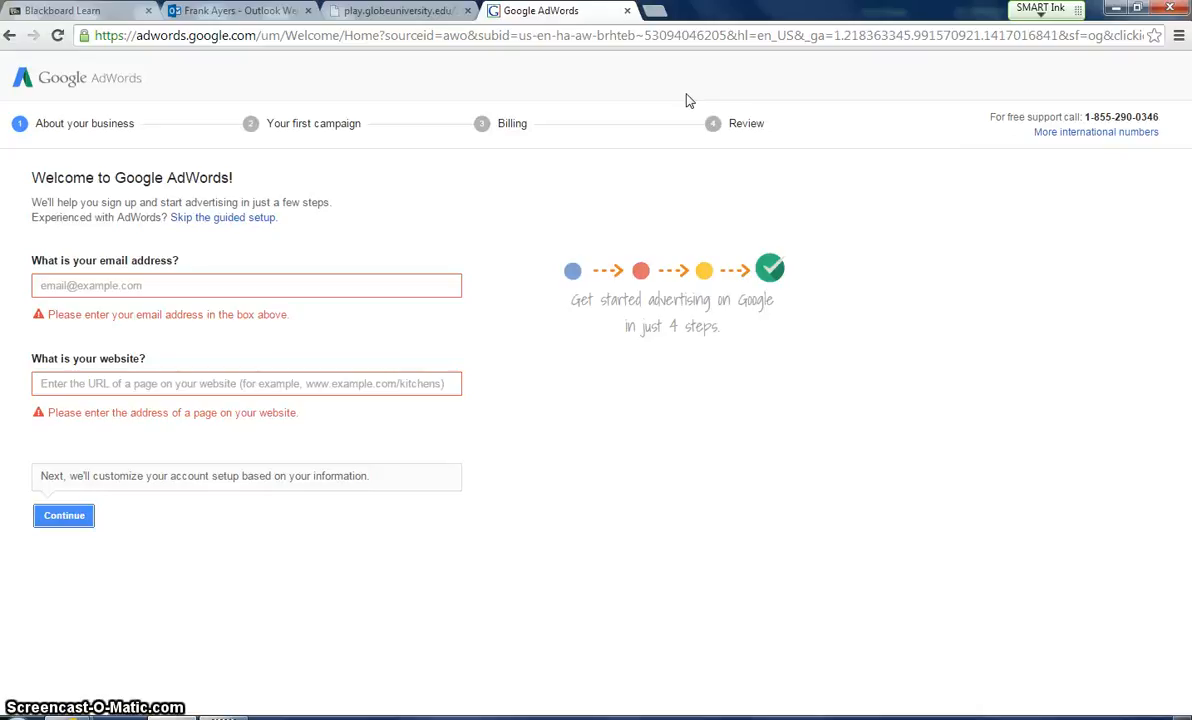
pyautogui.moveTo(854, 380)
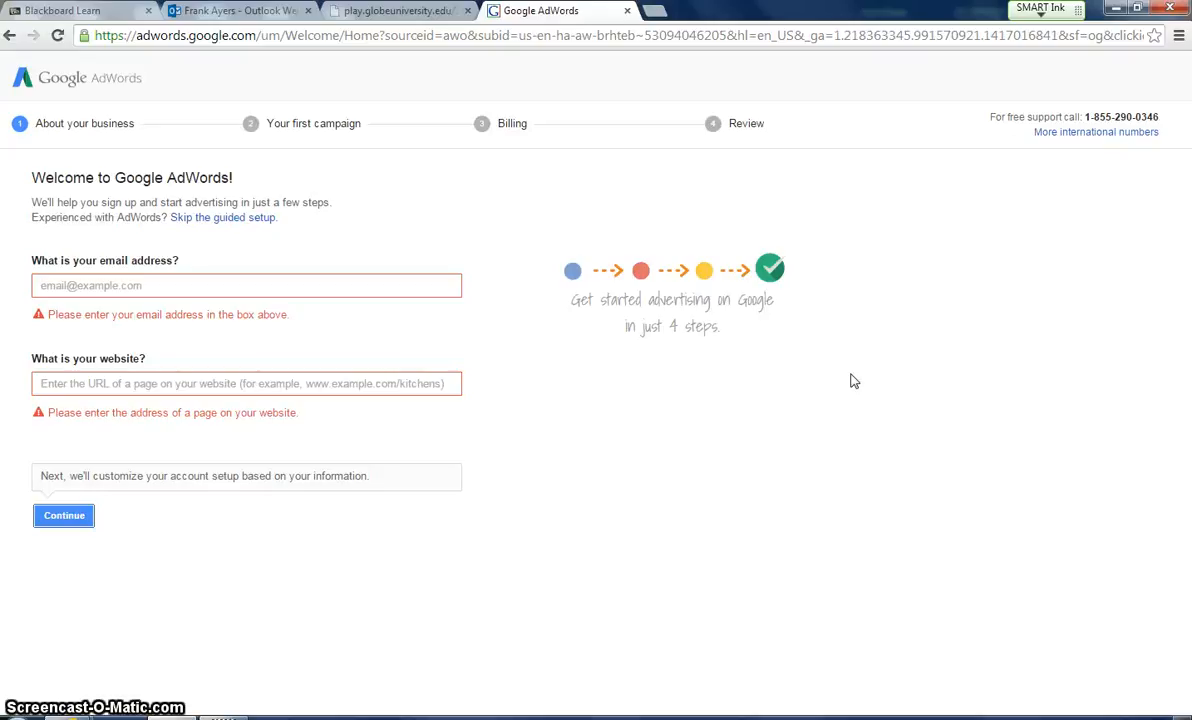
pyautogui.click(398, 11)
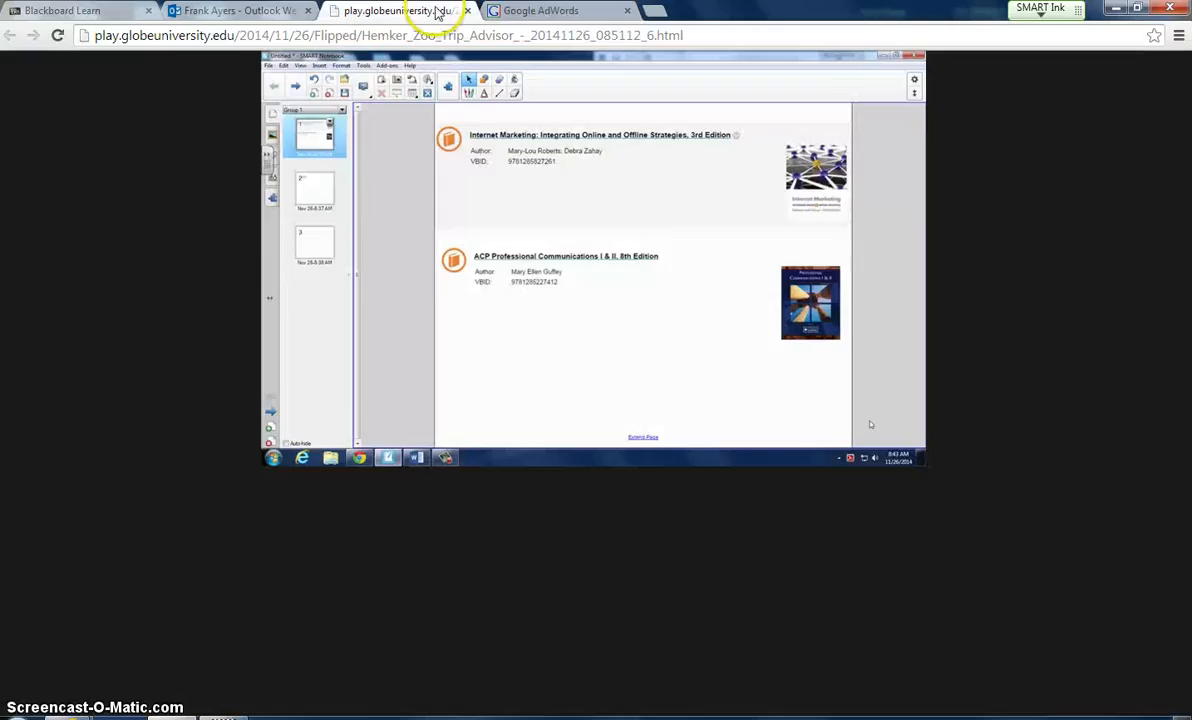
pyautogui.click(540, 11)
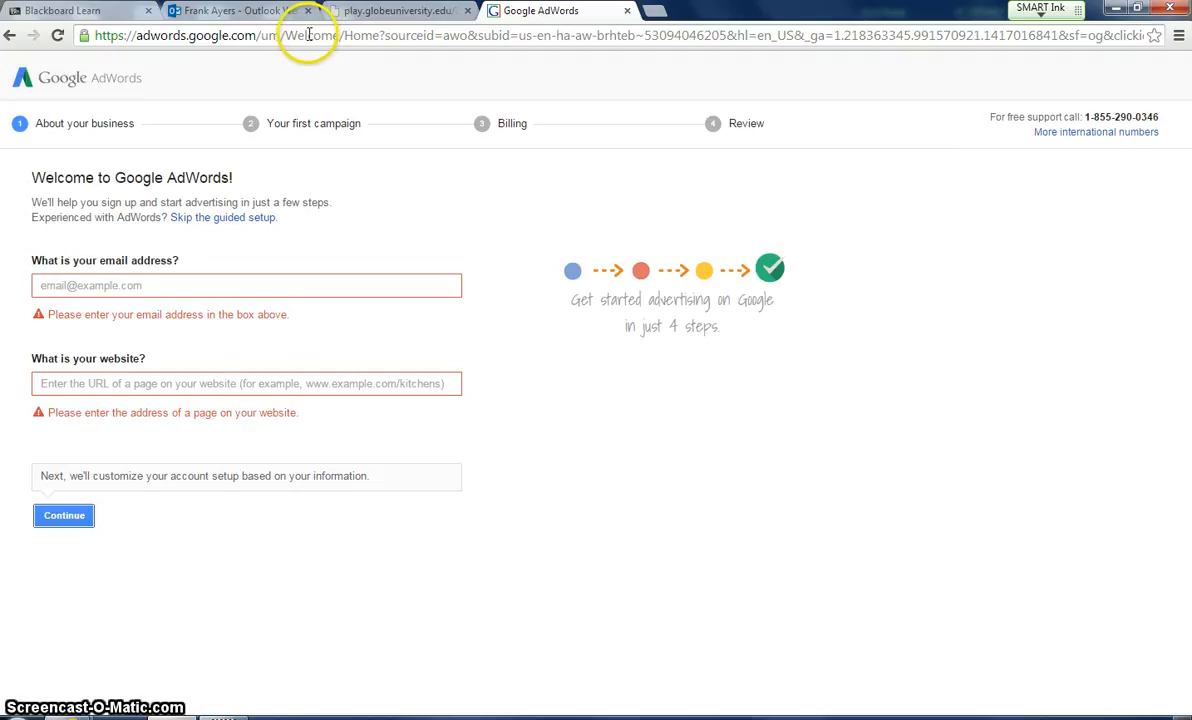
pyautogui.moveTo(588, 248)
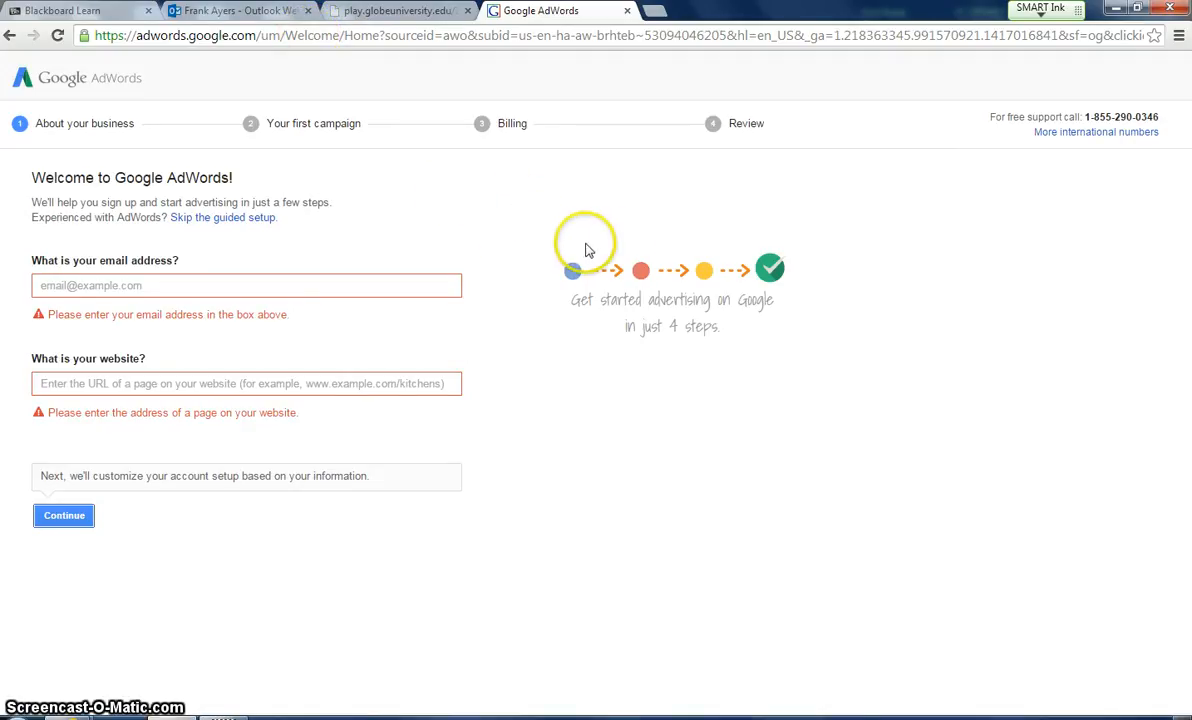
pyautogui.moveTo(499, 214)
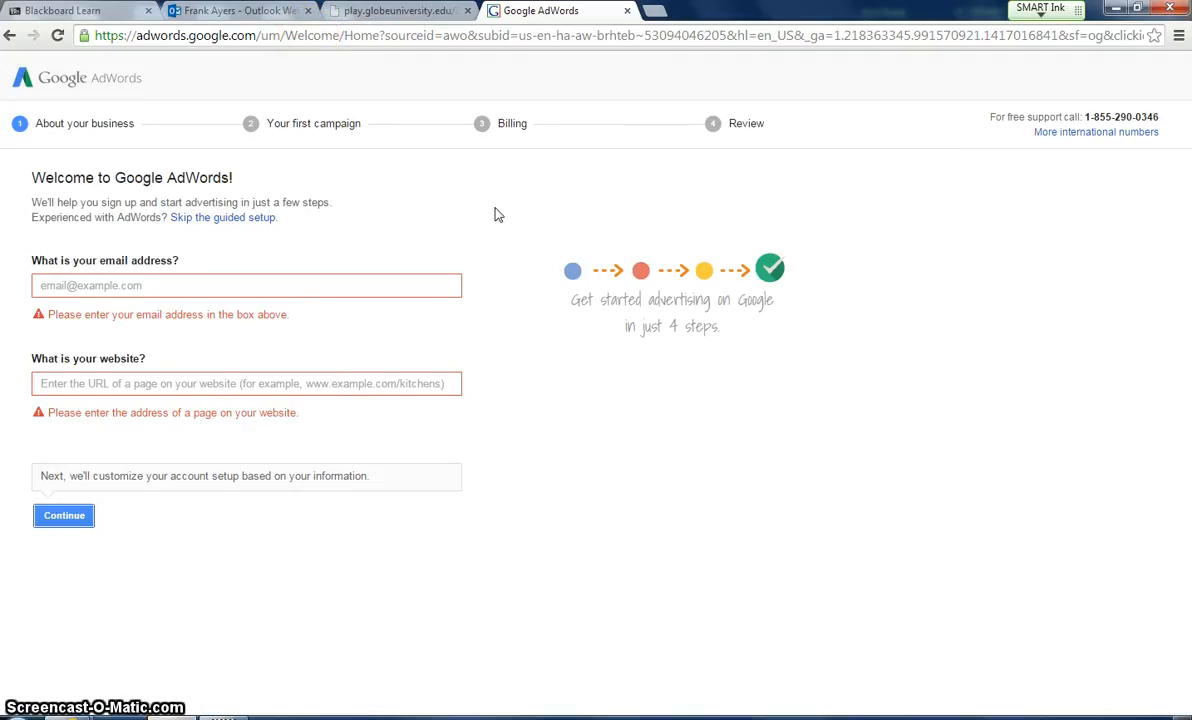
pyautogui.moveTo(308, 86)
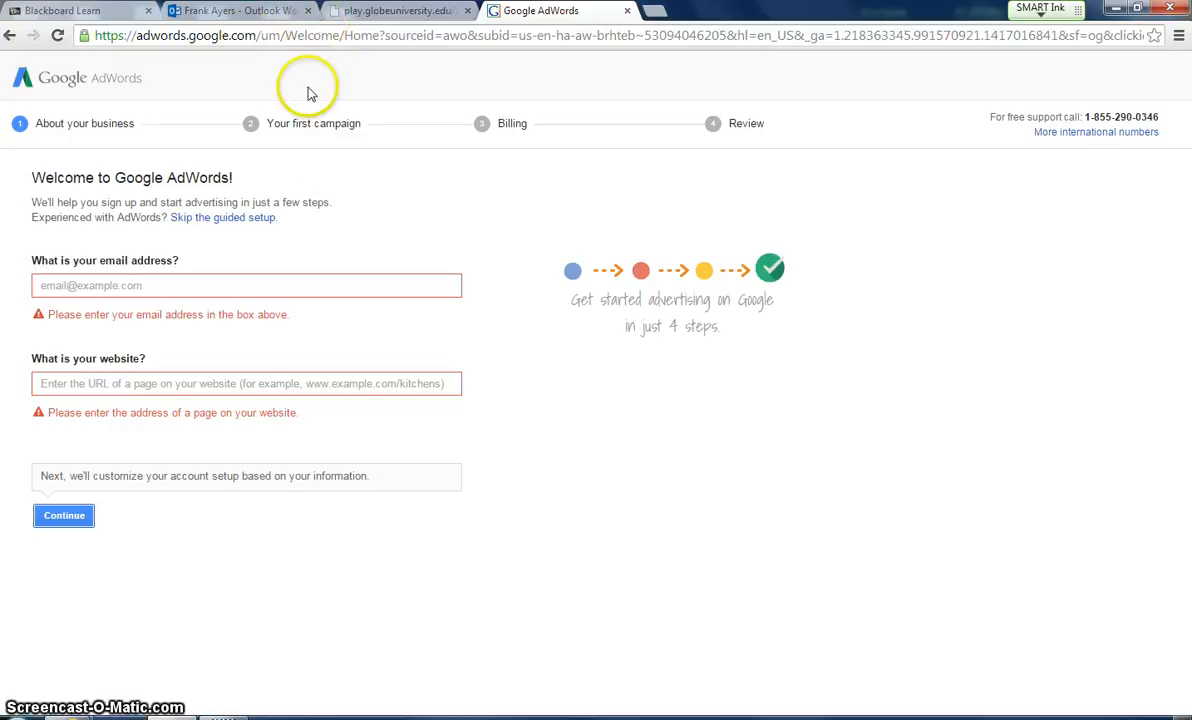
pyautogui.moveTo(425, 205)
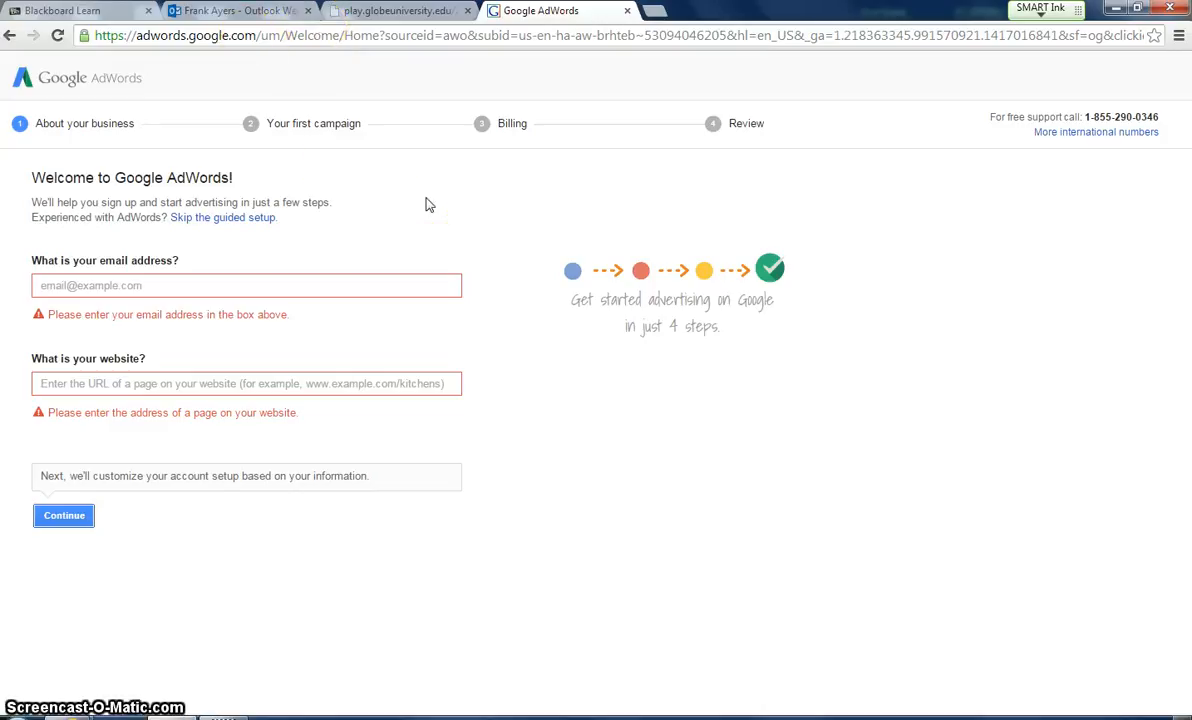